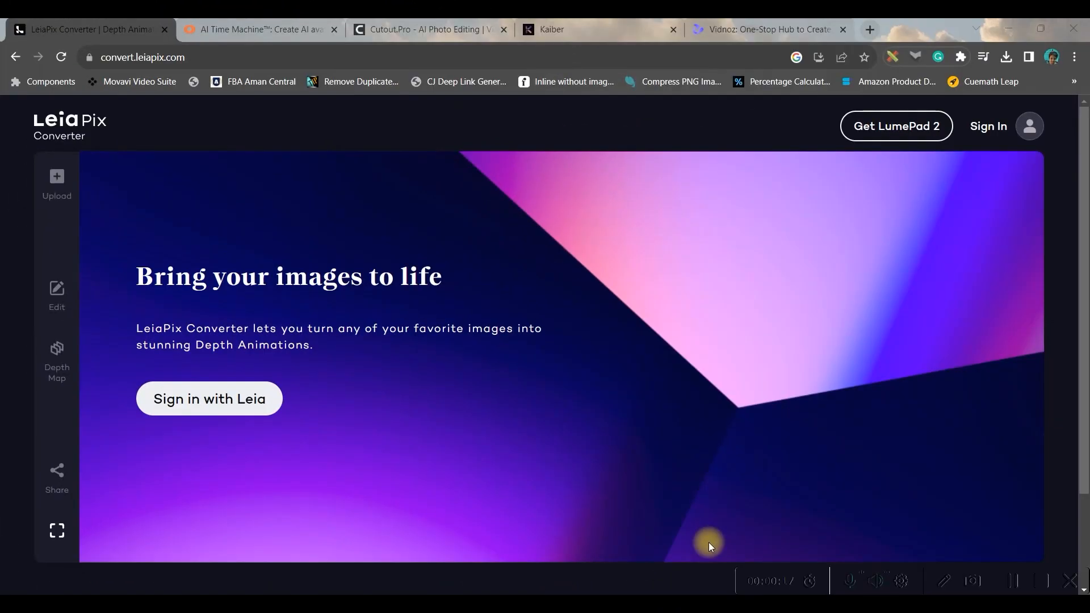
pyautogui.moveTo(670, 533)
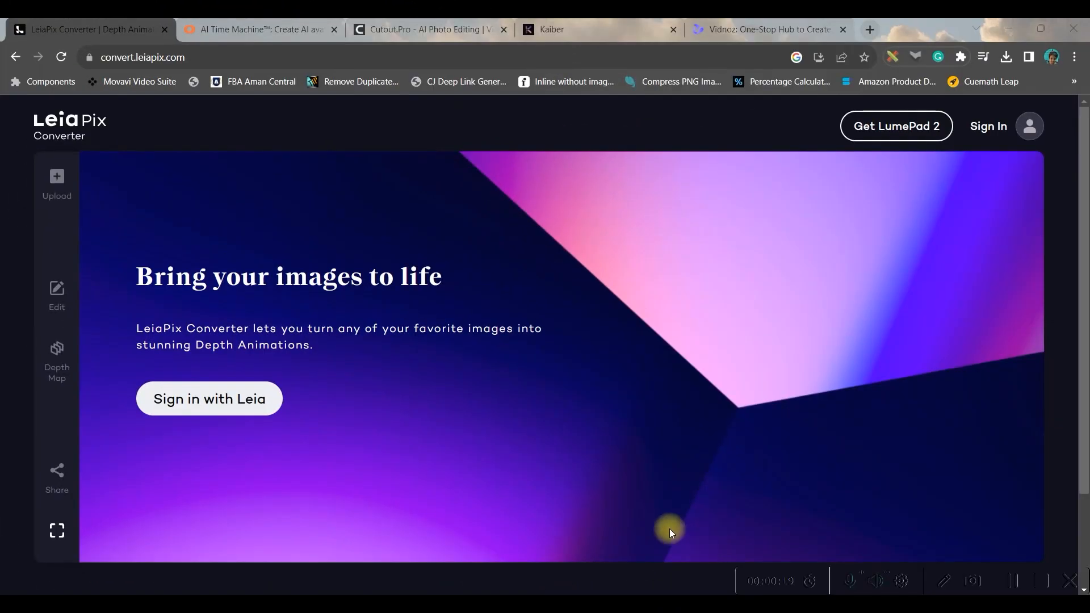
# Step: Start signing in with a Leia account from the converter home page
pyautogui.click(208, 398)
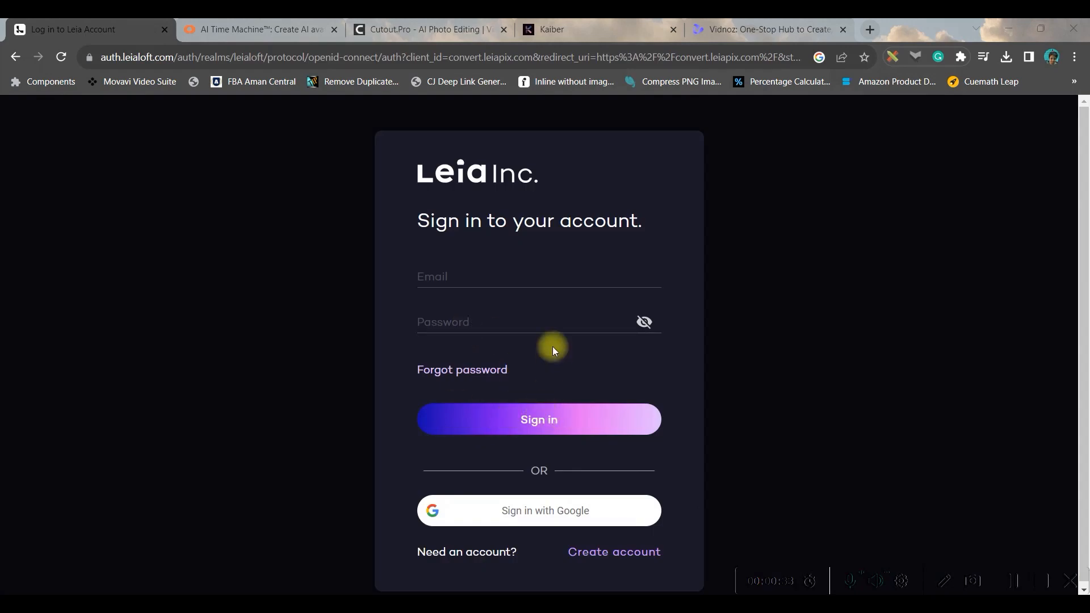
pyautogui.moveTo(555, 539)
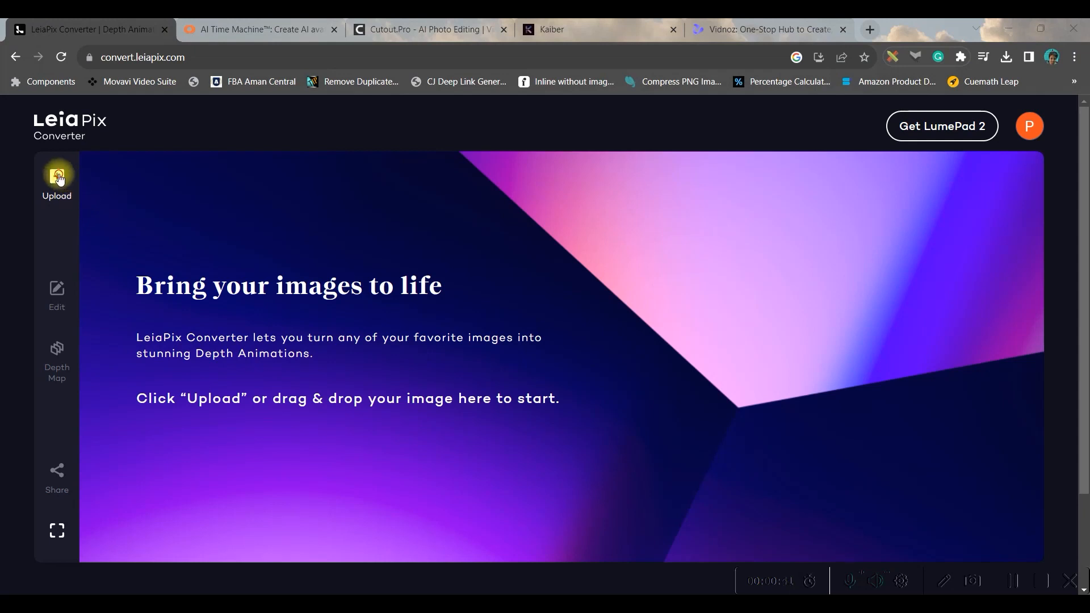
# Step: Upload 'blonde king with dwarfism on throne.jpg' into the converter
pyautogui.click(56, 178)
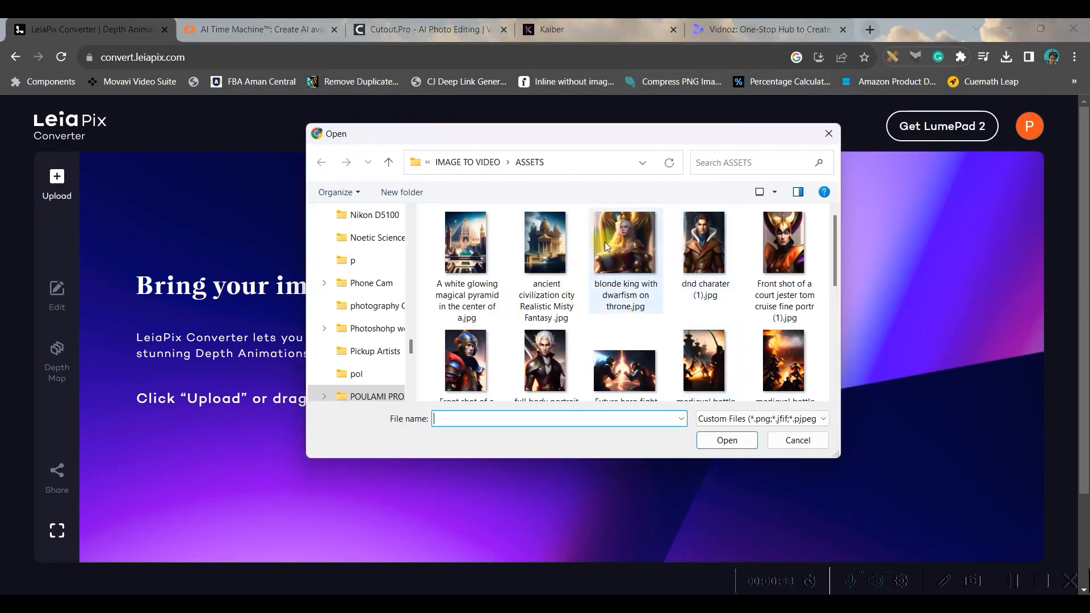
pyautogui.click(625, 242)
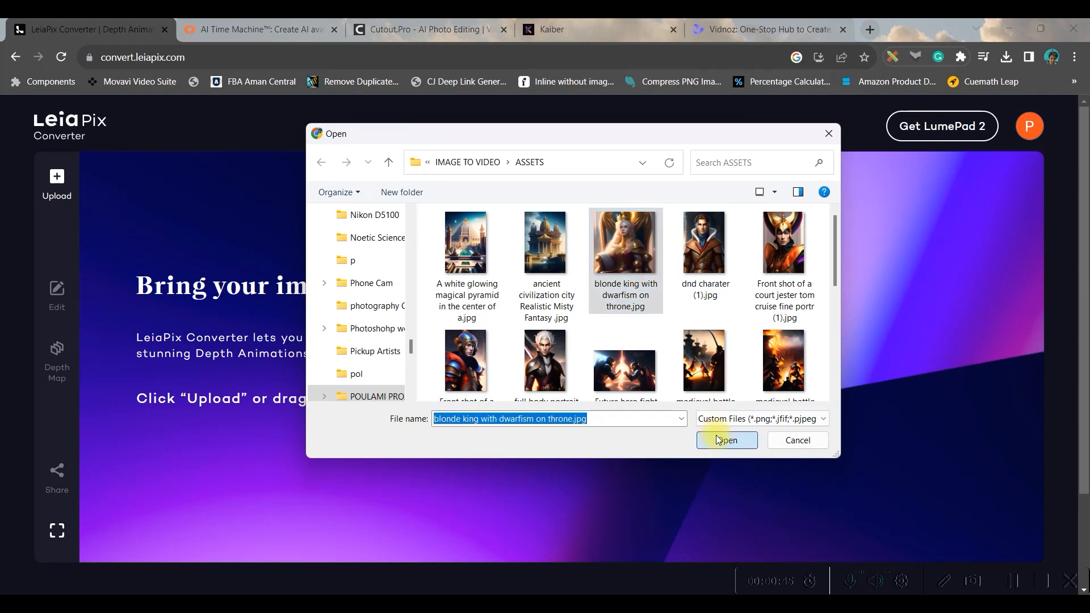
pyautogui.click(725, 440)
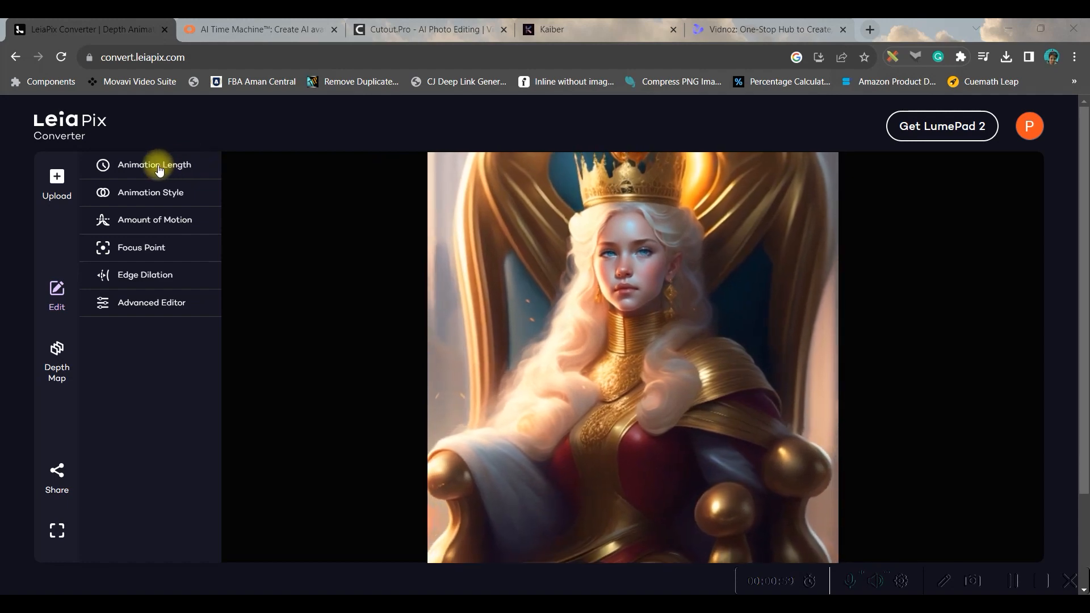
# Step: Set a 2s animation length and pick Perspective after trying Wide Circle, Circle and Vertical
pyautogui.click(154, 164)
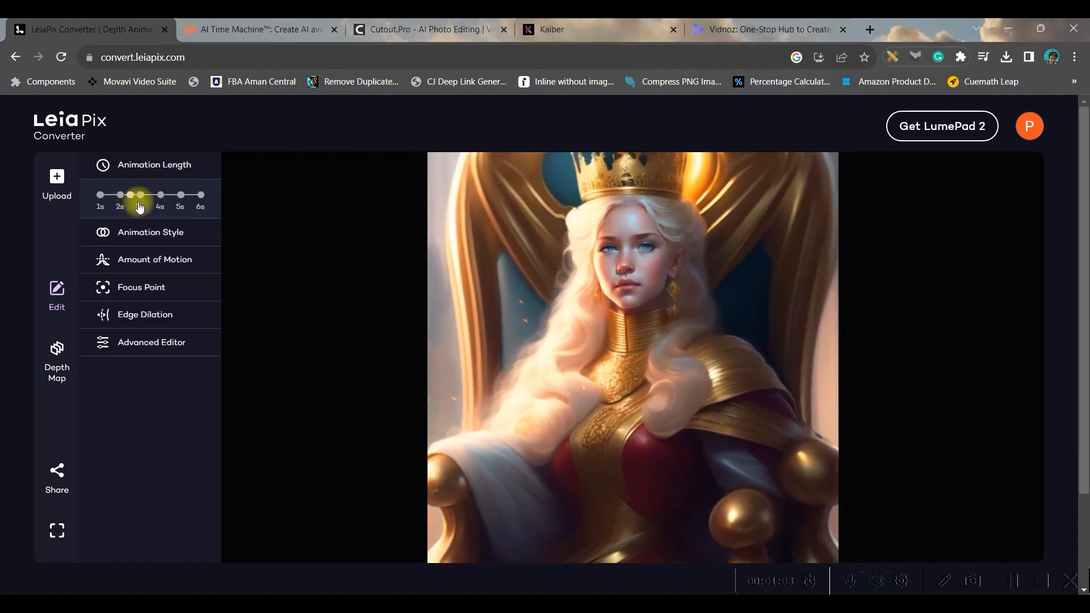
pyautogui.click(150, 232)
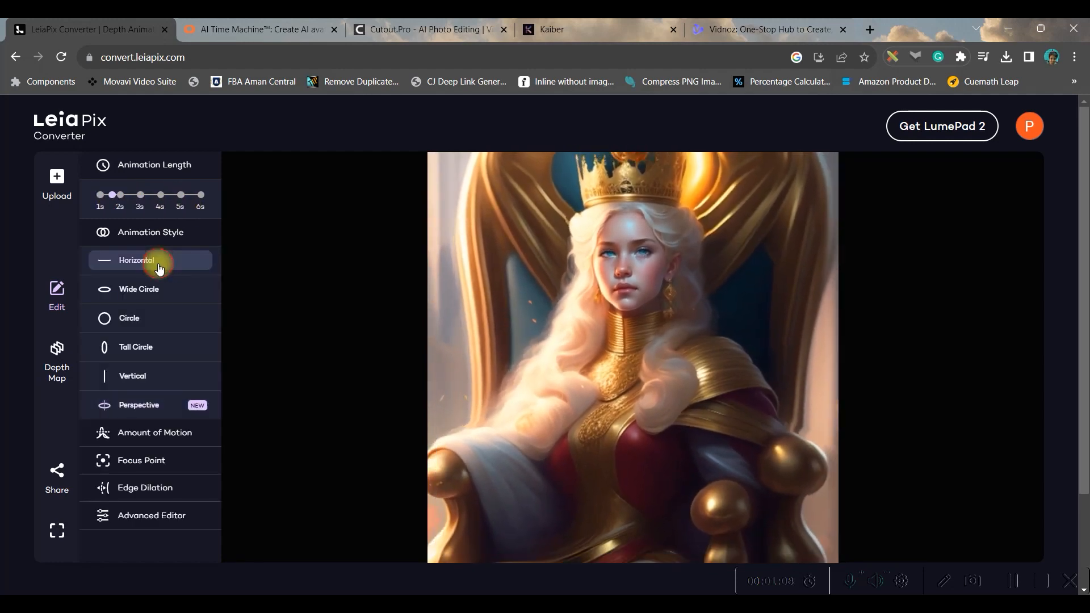
pyautogui.click(147, 289)
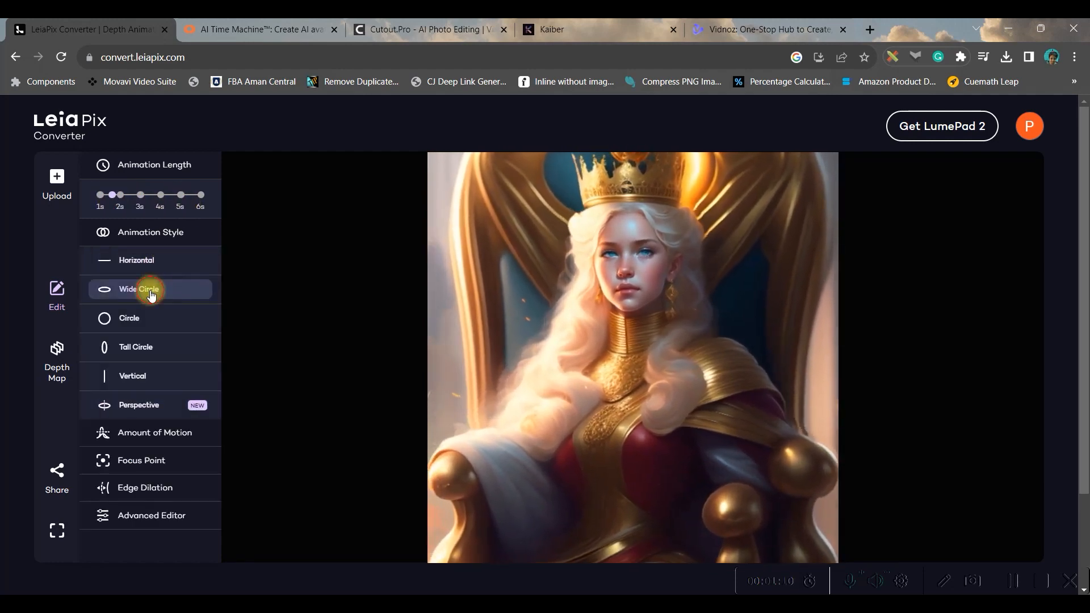
pyautogui.click(129, 319)
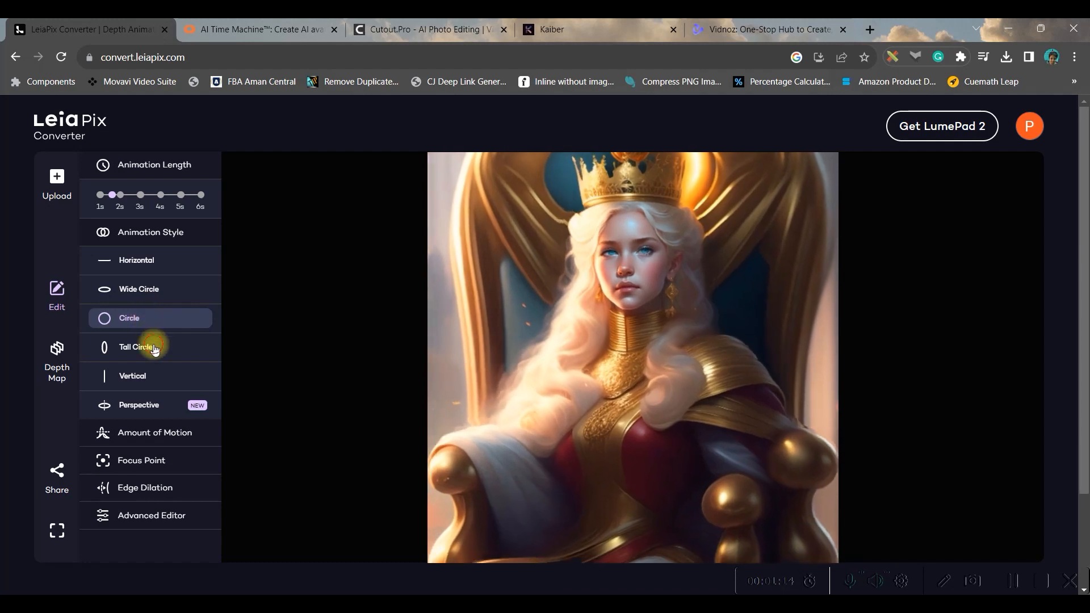
pyautogui.click(132, 376)
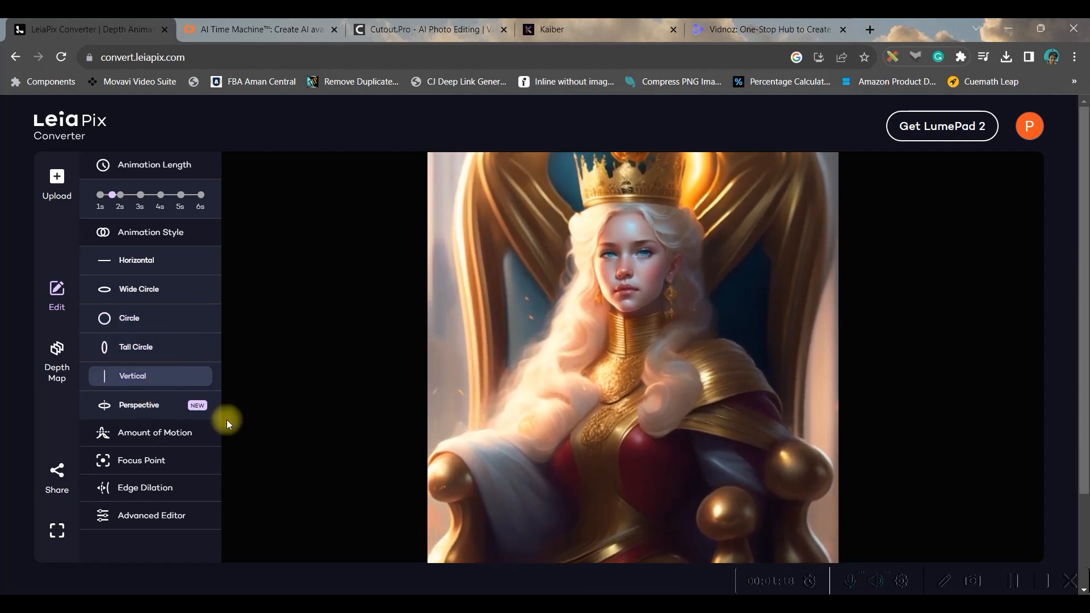
pyautogui.click(138, 405)
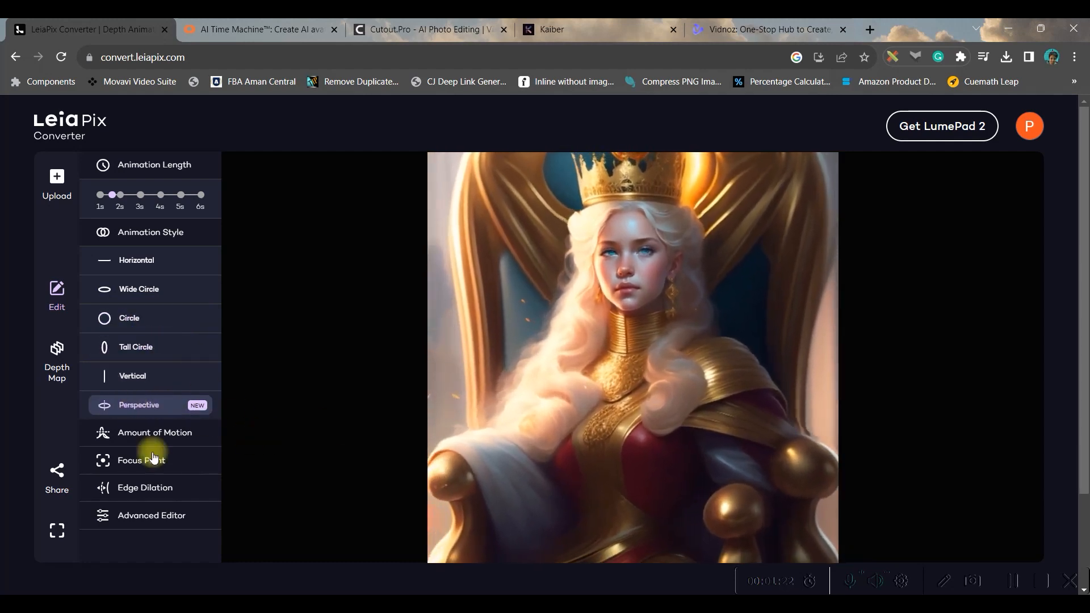
# Step: Show the Amount of Motion options and scroll through the motion settings
pyautogui.click(155, 433)
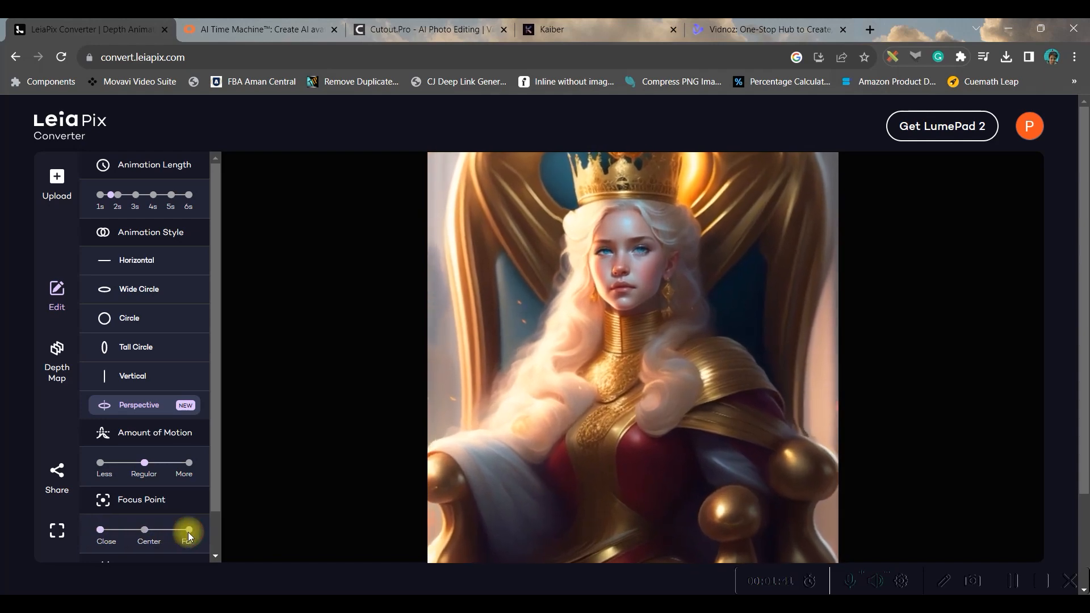
pyautogui.scroll(-3)
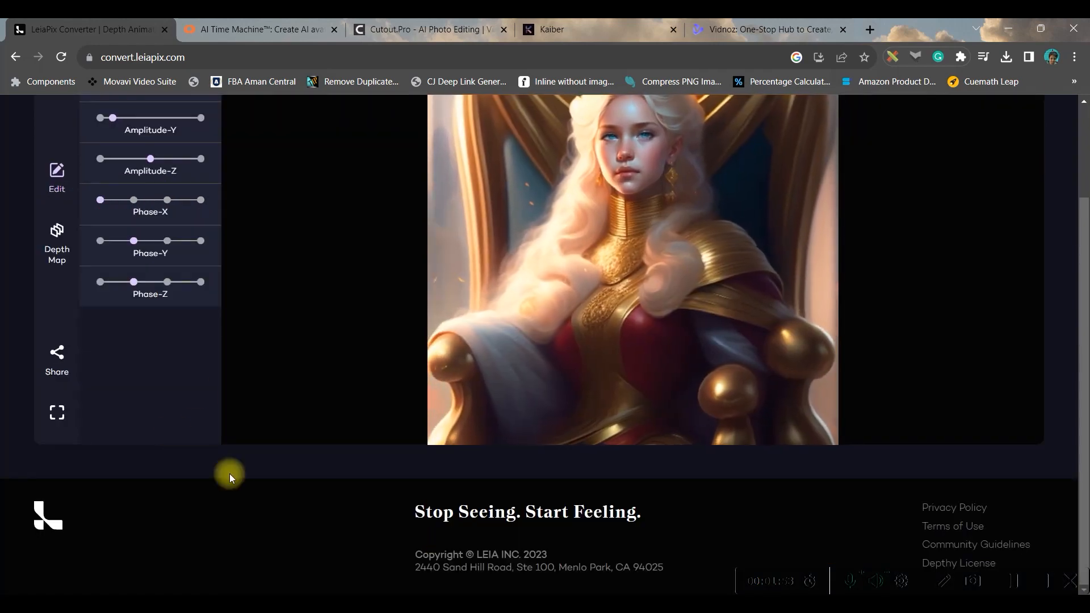
pyautogui.scroll(3)
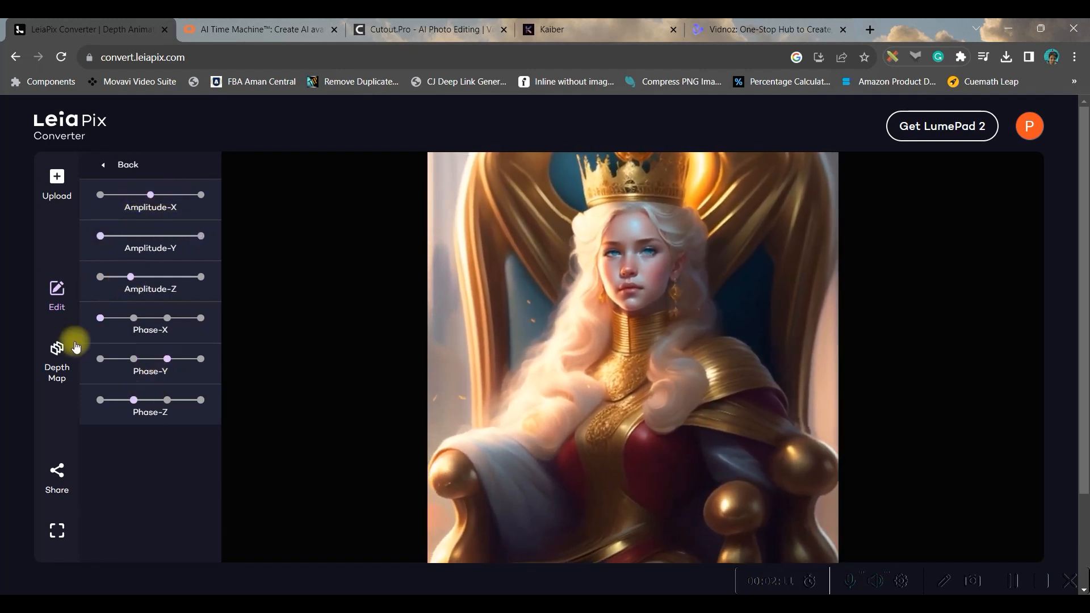
# Step: Show the portrait's depth overlay with depth, size, hardness and opacity brush settings
pyautogui.click(56, 358)
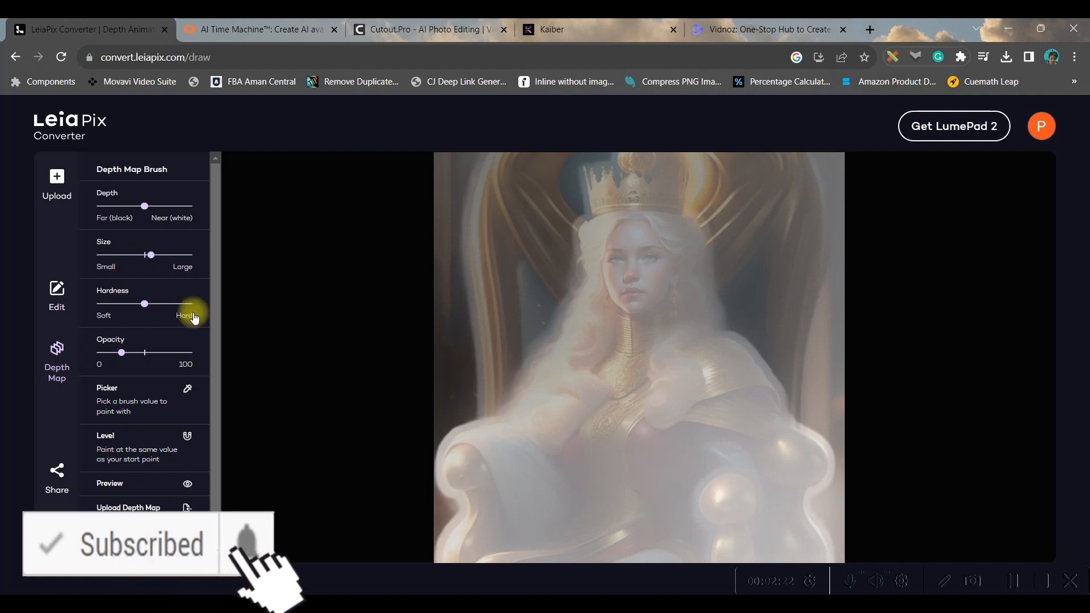
pyautogui.moveTo(124, 352)
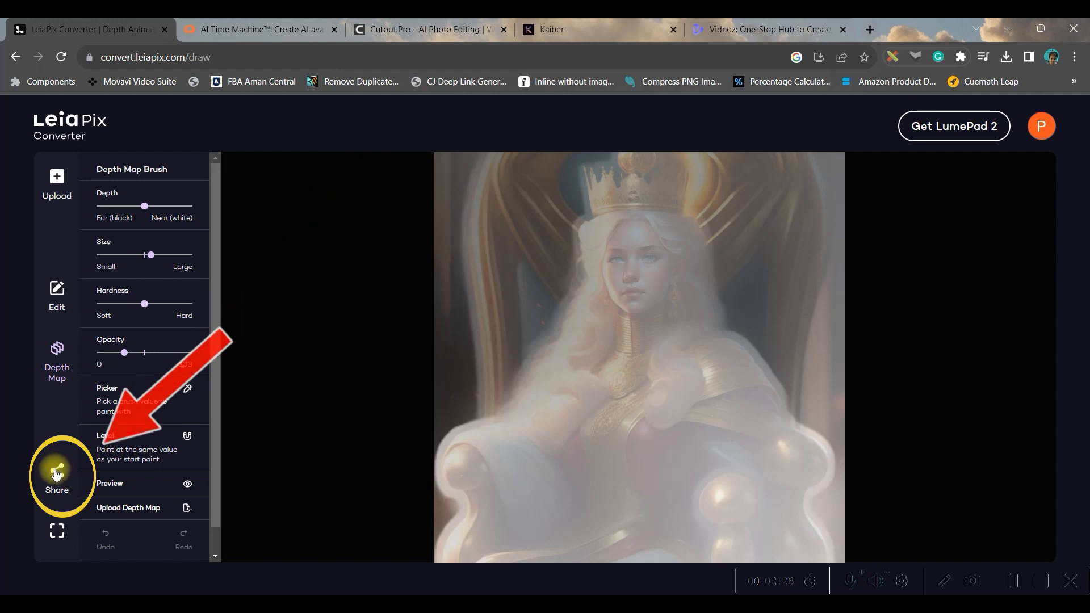
# Step: Save the depth animation as a file through the Share options
pyautogui.click(56, 477)
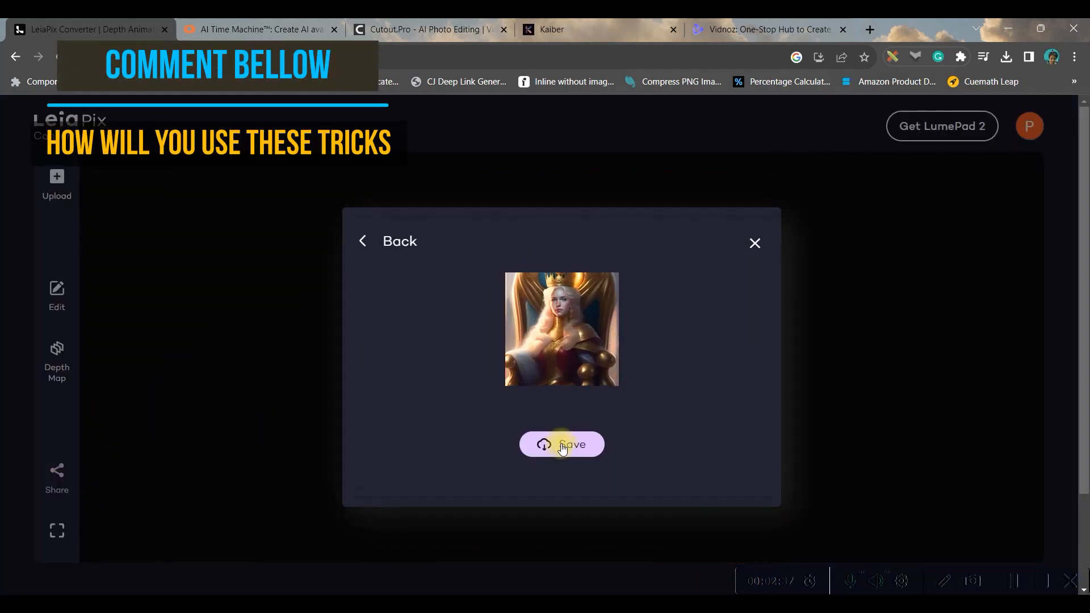
pyautogui.click(561, 444)
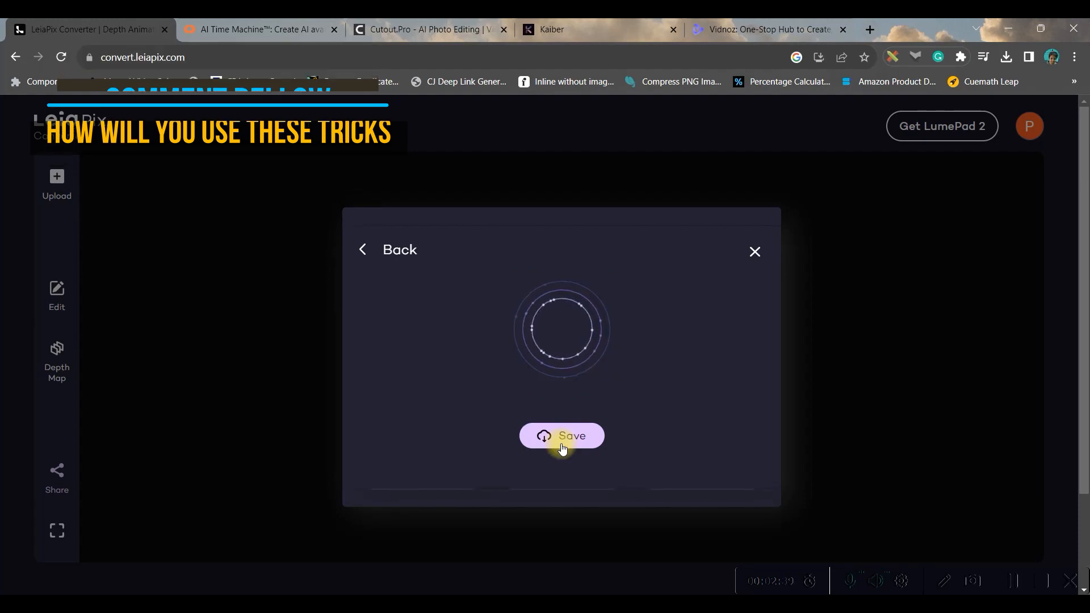
pyautogui.click(561, 436)
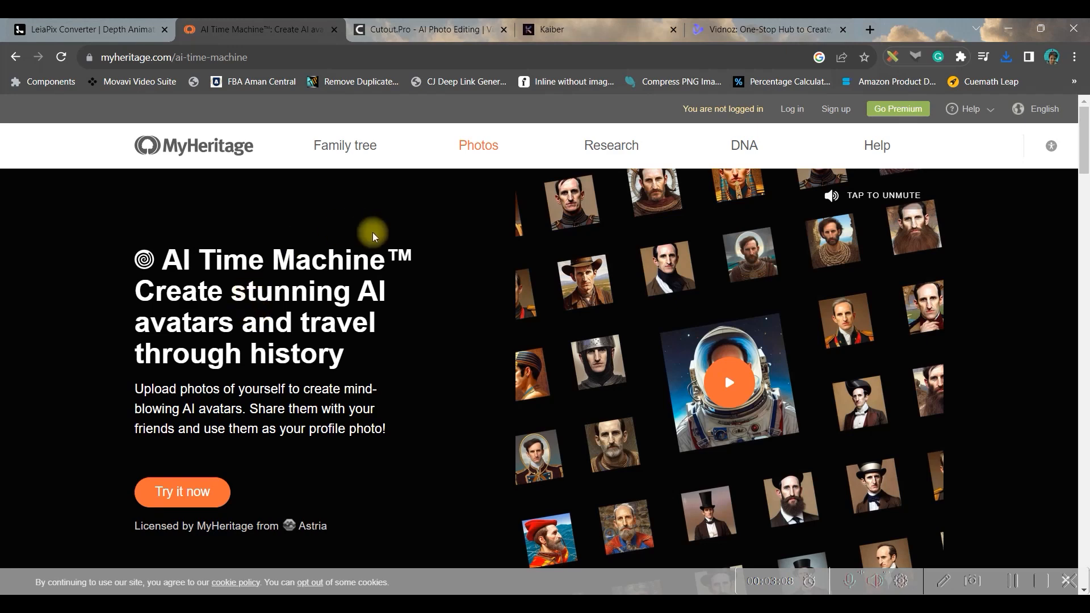
# Step: Go to the Photos menu's animate tool and upload the elf portrait
pyautogui.click(478, 145)
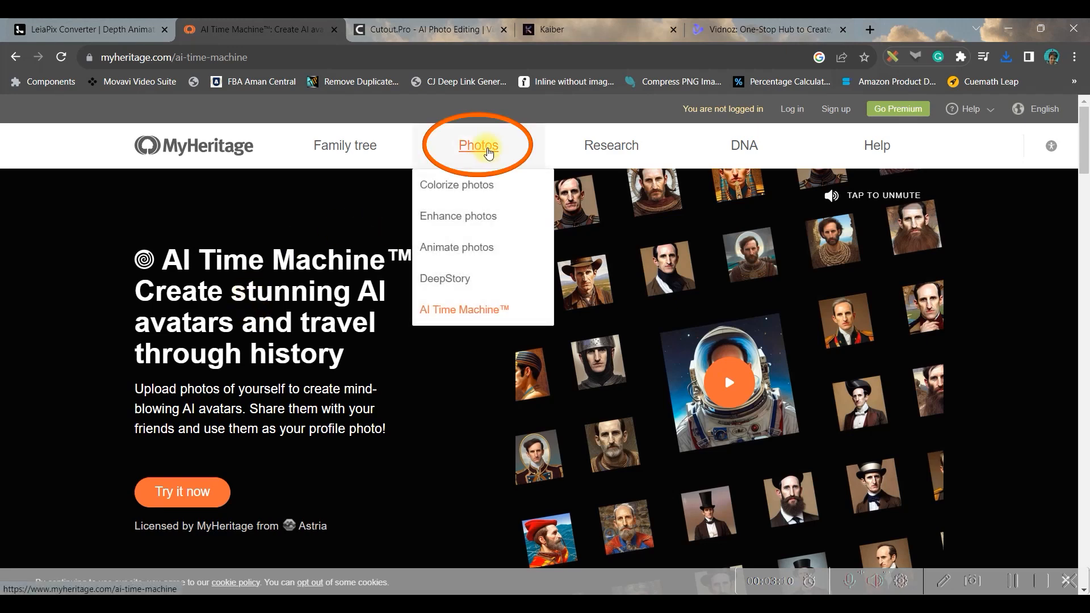
pyautogui.moveTo(457, 247)
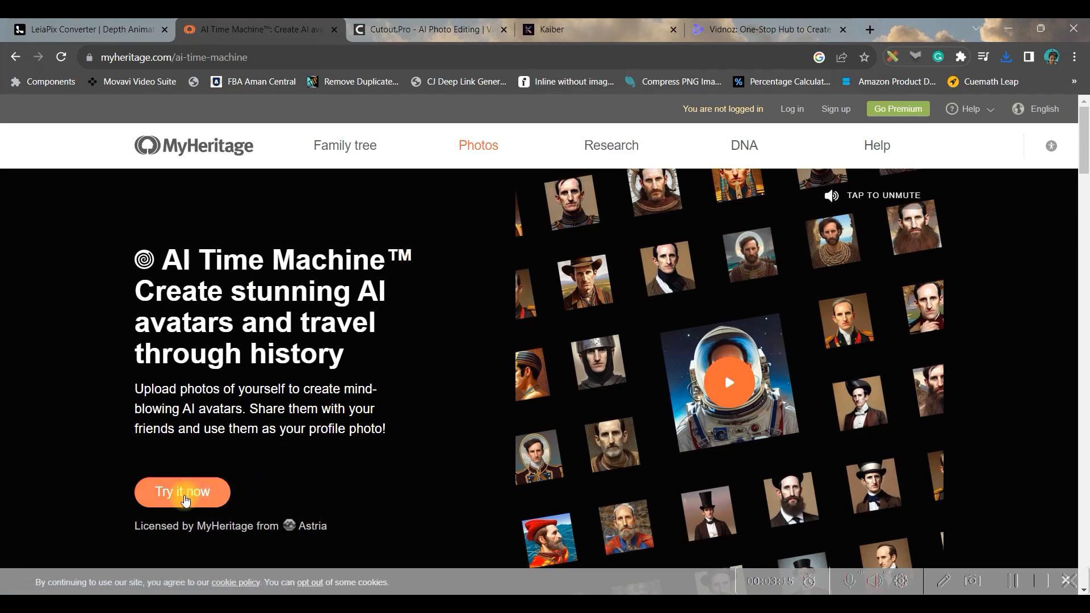
pyautogui.click(181, 492)
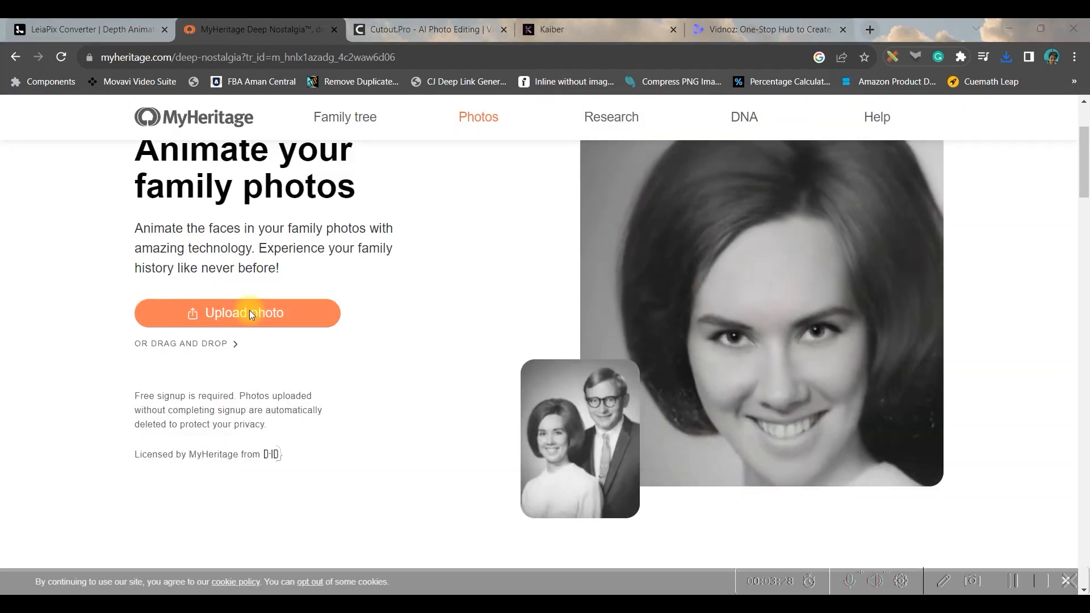
pyautogui.click(236, 313)
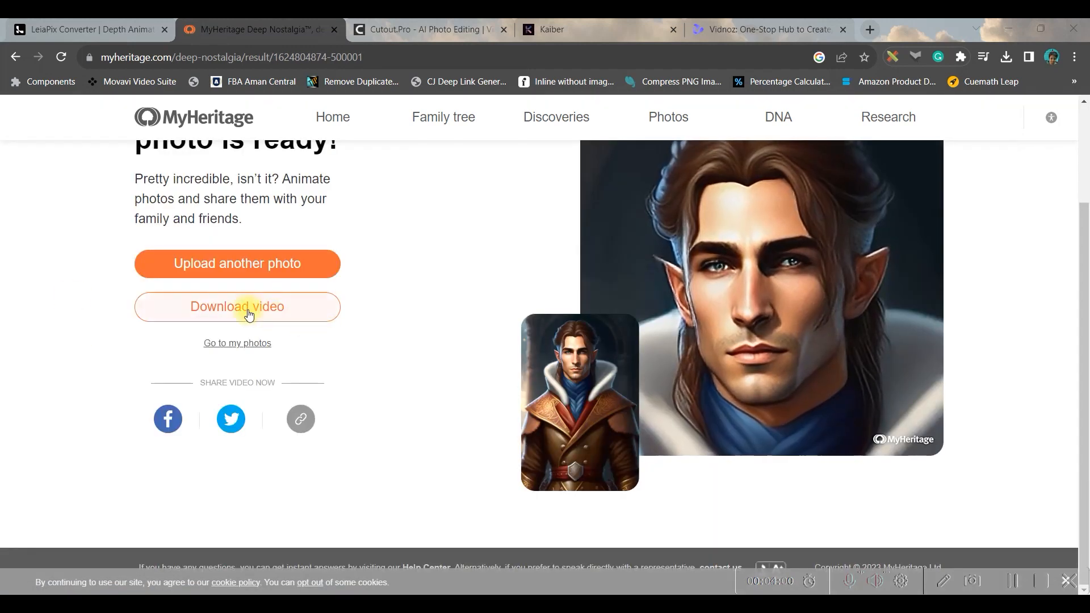
# Step: Download the animated elf portrait video from the result page
pyautogui.click(237, 307)
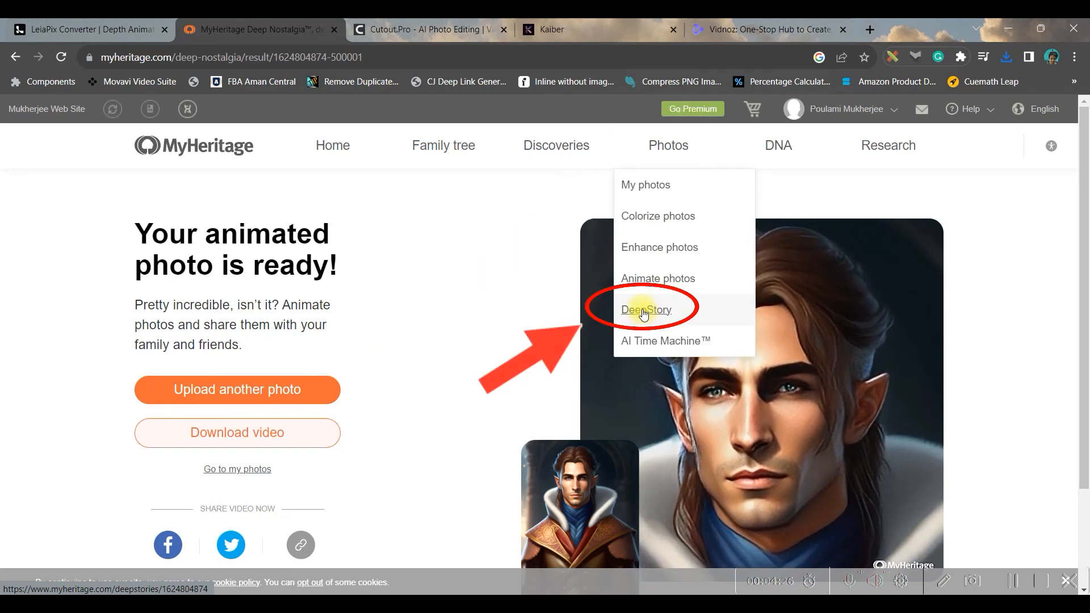
# Step: Start a DeepStory and enter the first name 'King', moving on to the last name
pyautogui.click(646, 310)
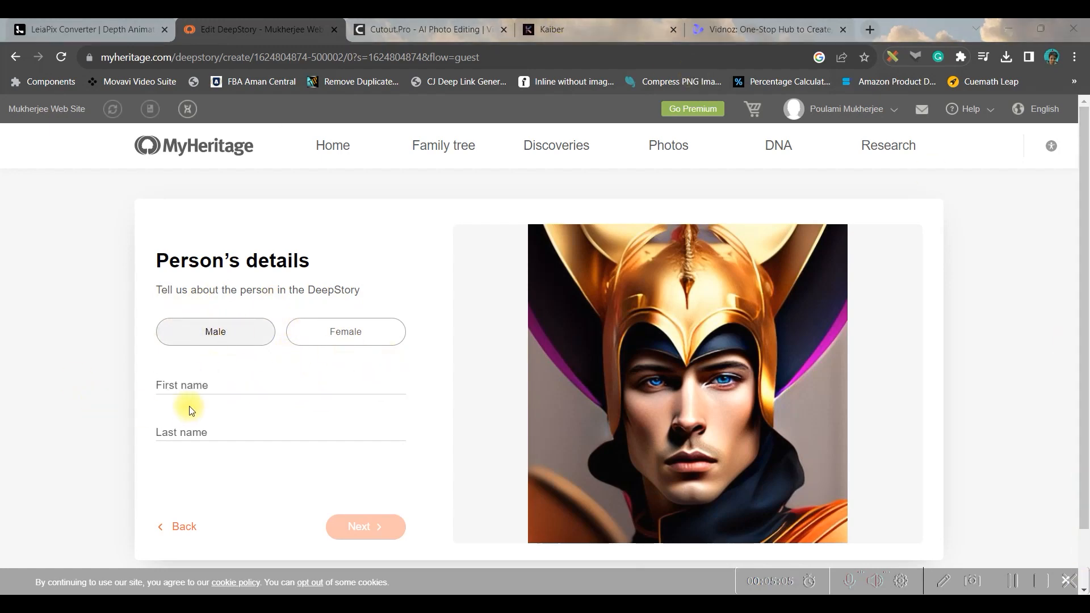
pyautogui.write('King')
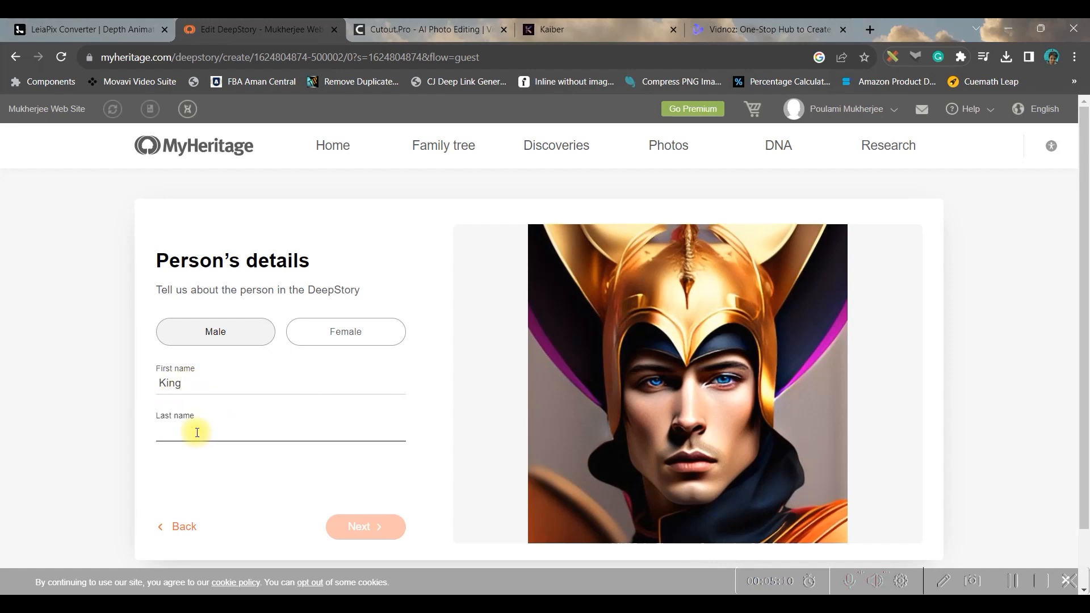
pyautogui.click(365, 527)
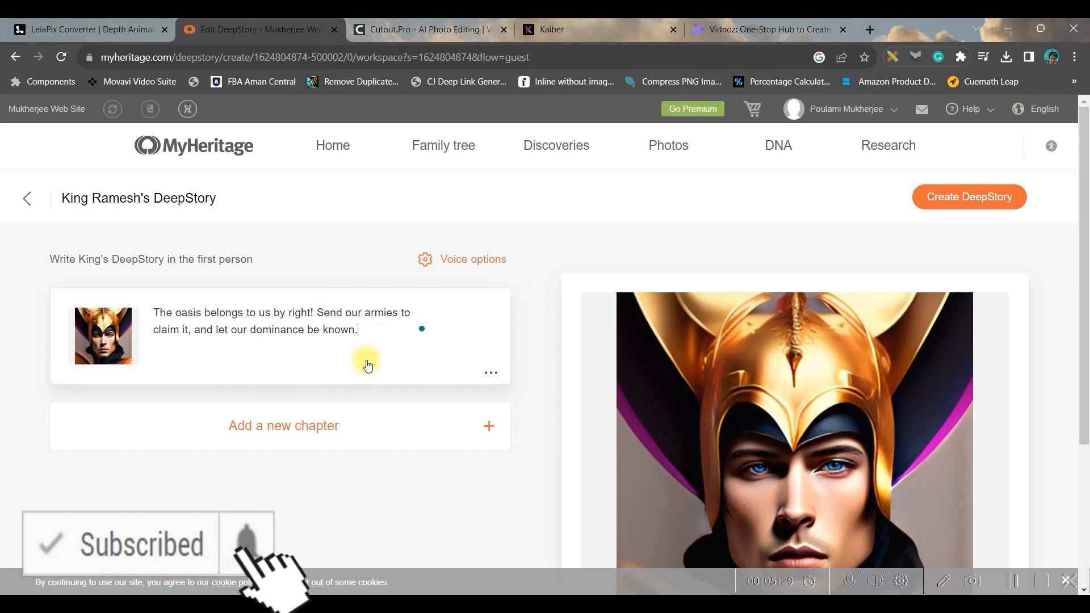
# Step: Save the story voice as Andrew – English (U.K.) at Normal speed
pyautogui.click(473, 259)
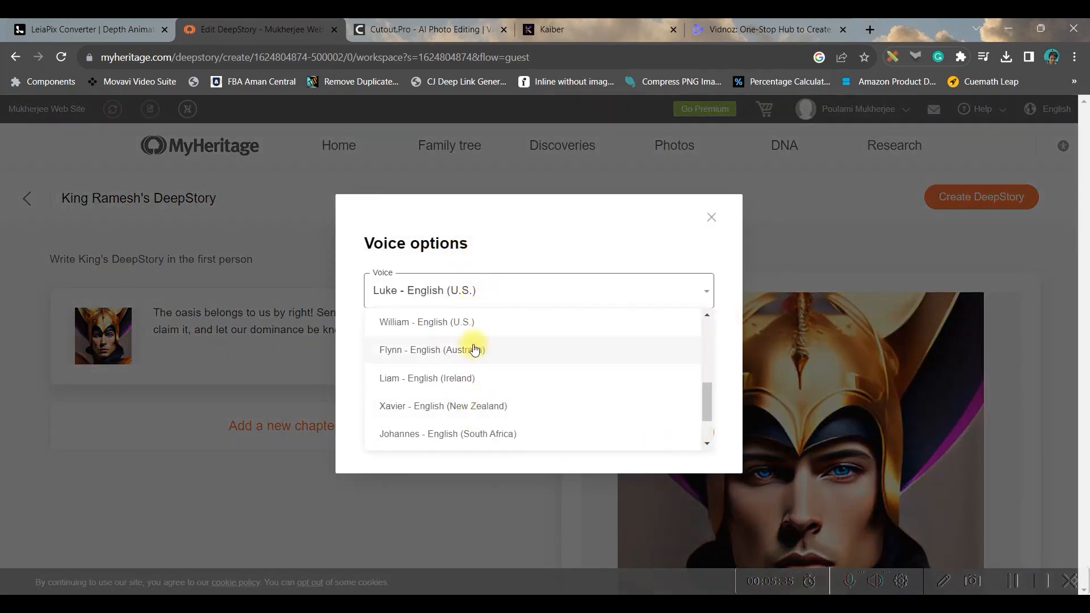
pyautogui.moveTo(464, 365)
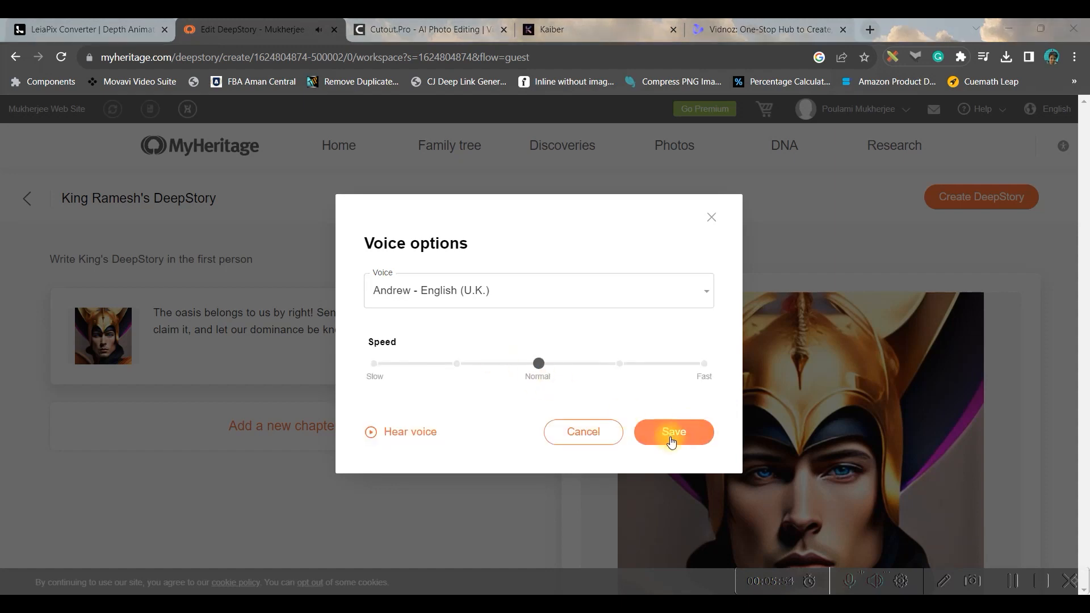
pyautogui.click(672, 431)
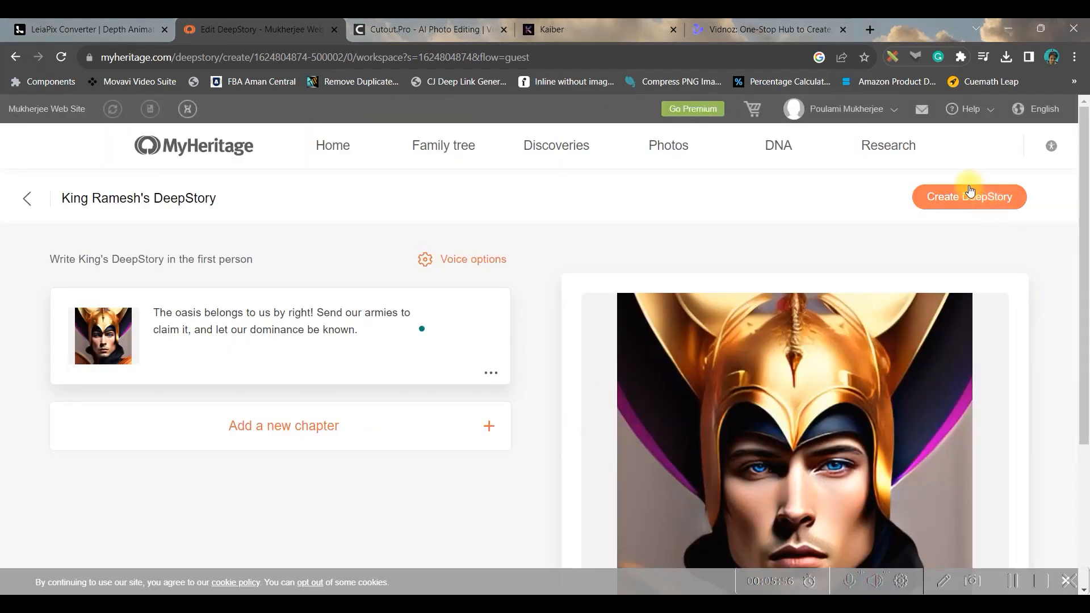
# Step: Create the DeepStory, accept the service terms, and continue to generation
pyautogui.click(969, 197)
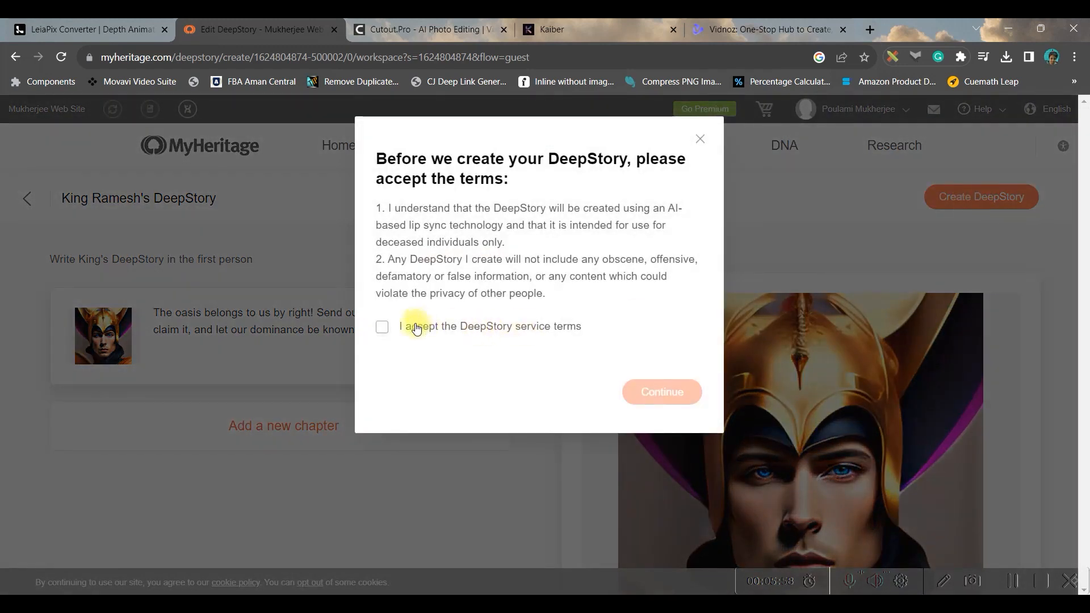
pyautogui.click(382, 328)
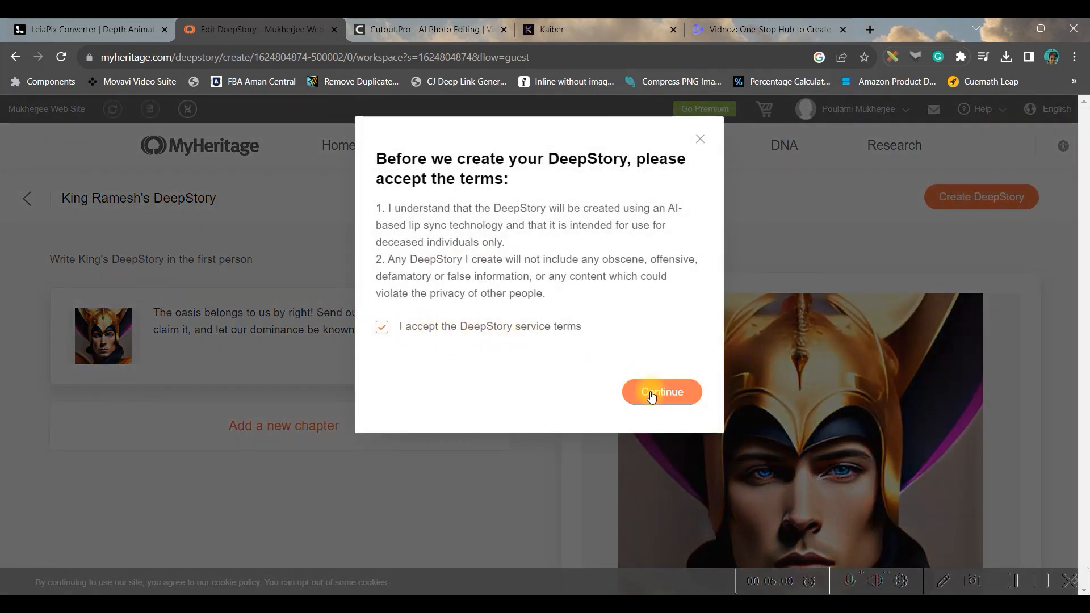
pyautogui.click(660, 392)
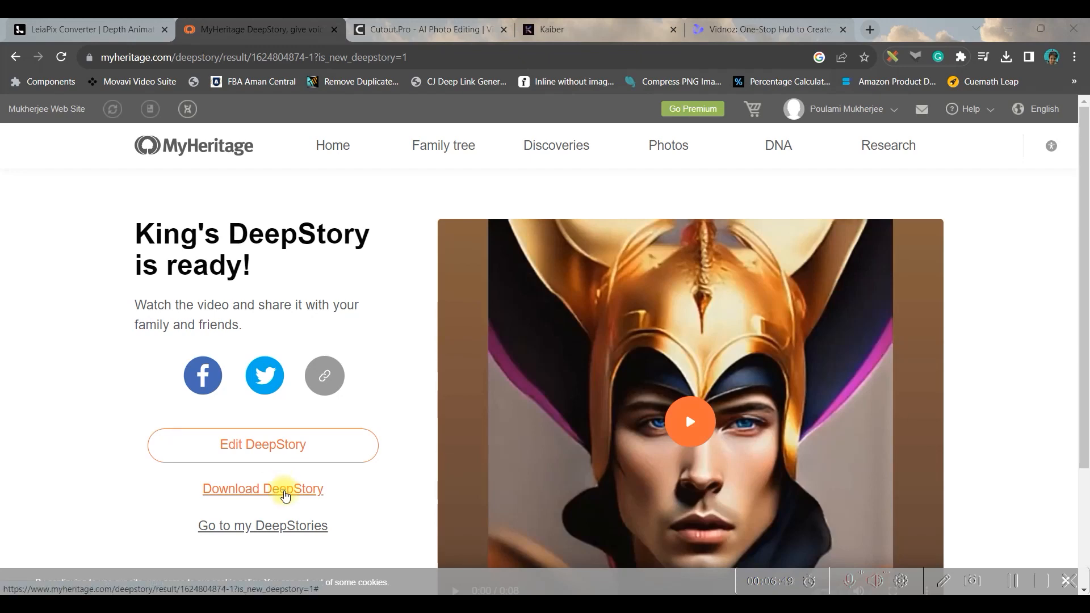
pyautogui.moveTo(271, 447)
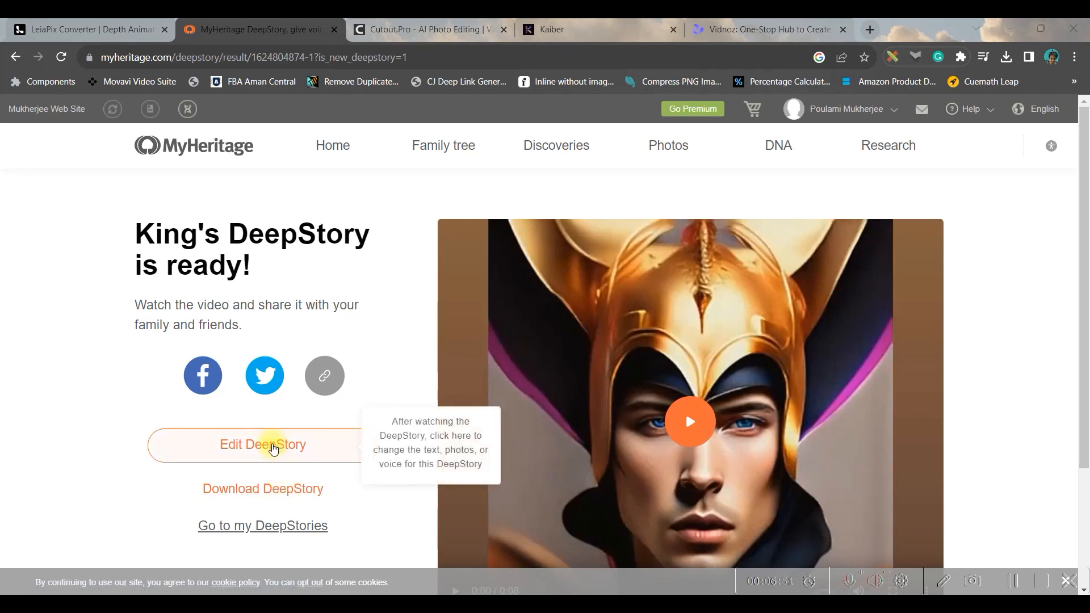
pyautogui.moveTo(257, 440)
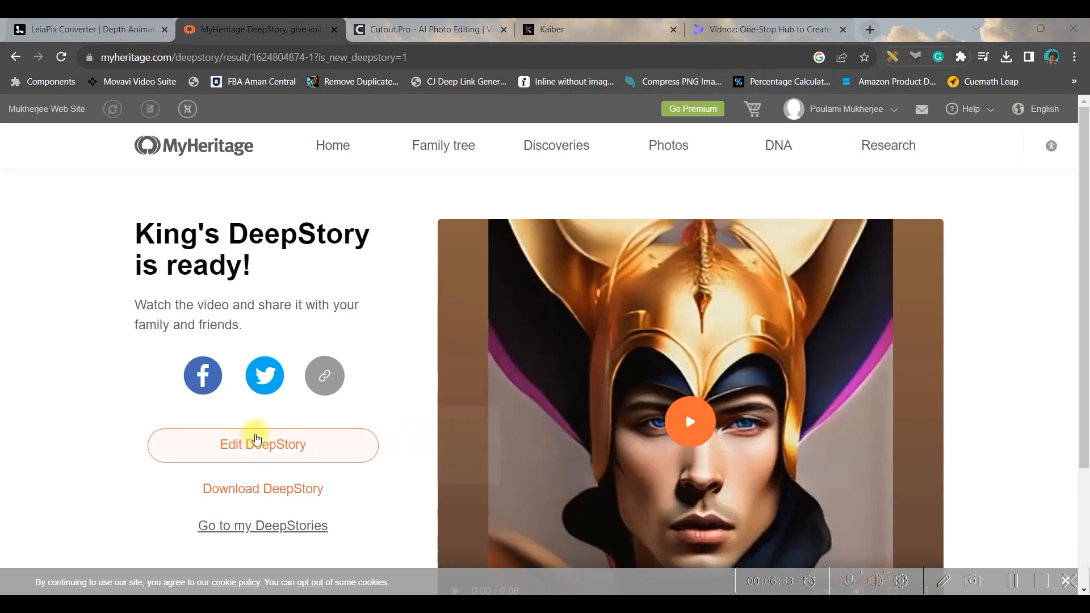
pyautogui.click(262, 488)
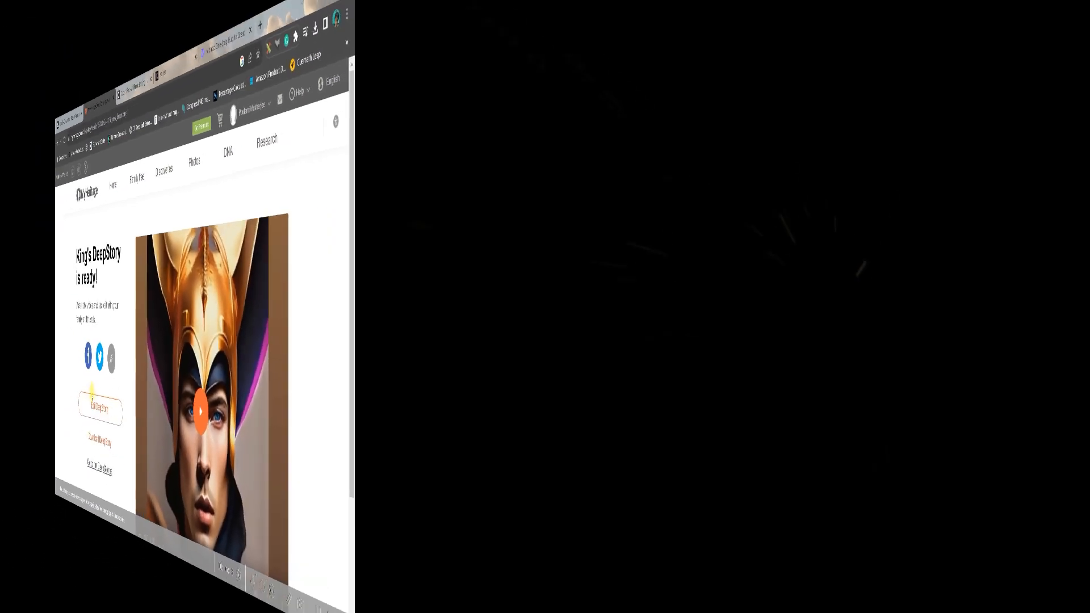
pyautogui.click(199, 412)
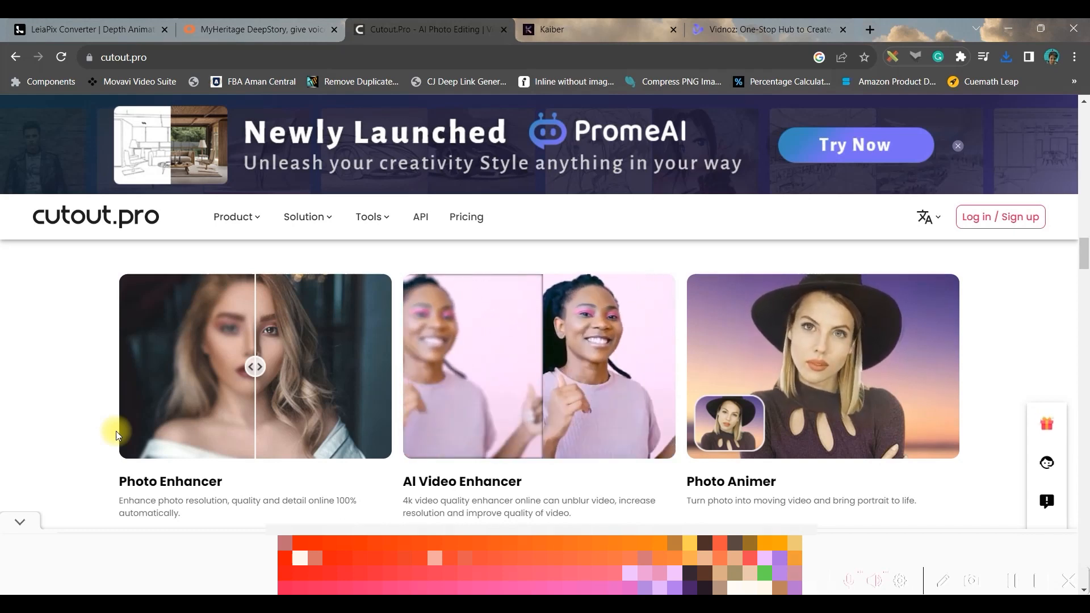
# Step: Sign in to Cutout.Pro with Google and go to Photo Animer from Product
pyautogui.click(1000, 217)
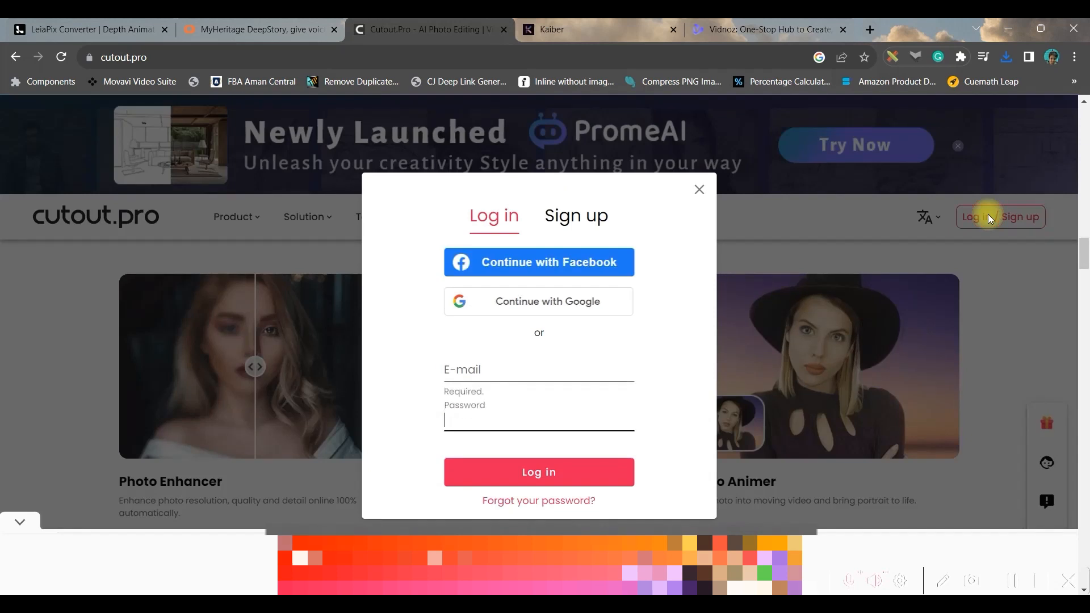
pyautogui.moveTo(588, 307)
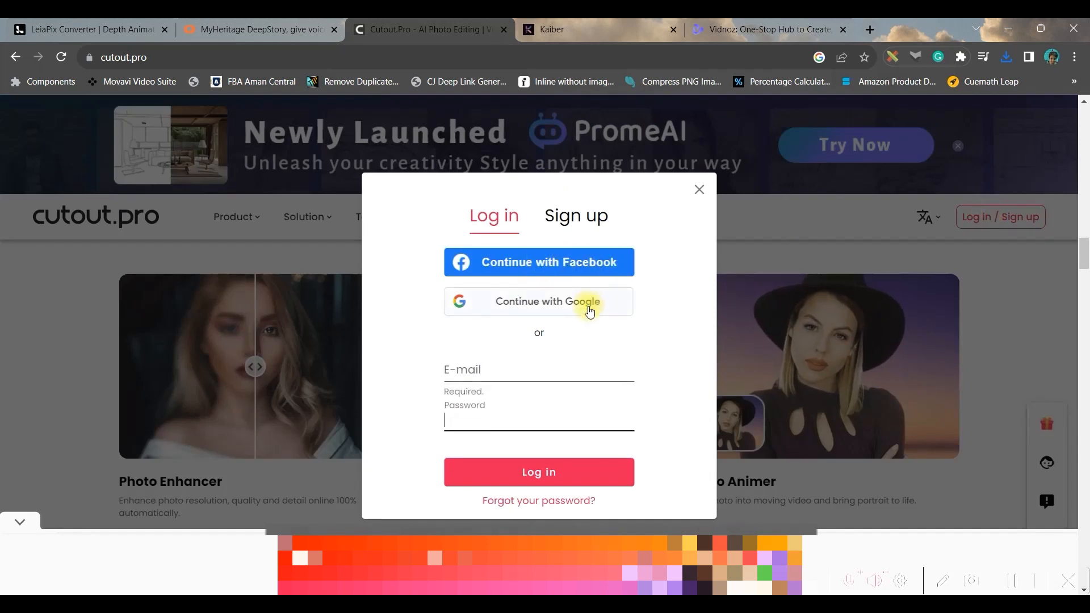
pyautogui.click(699, 189)
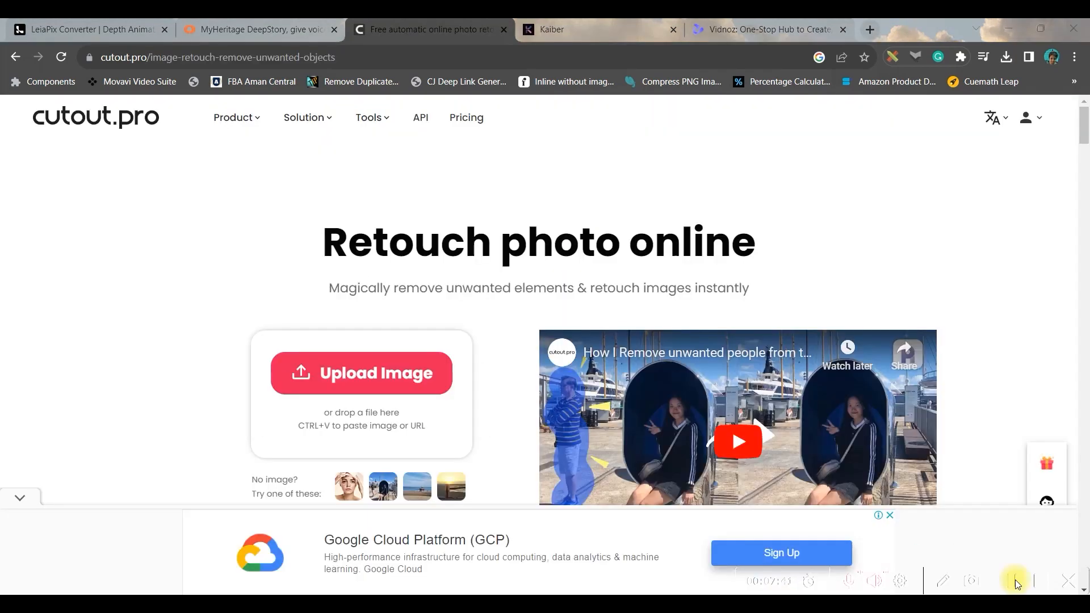
pyautogui.click(234, 117)
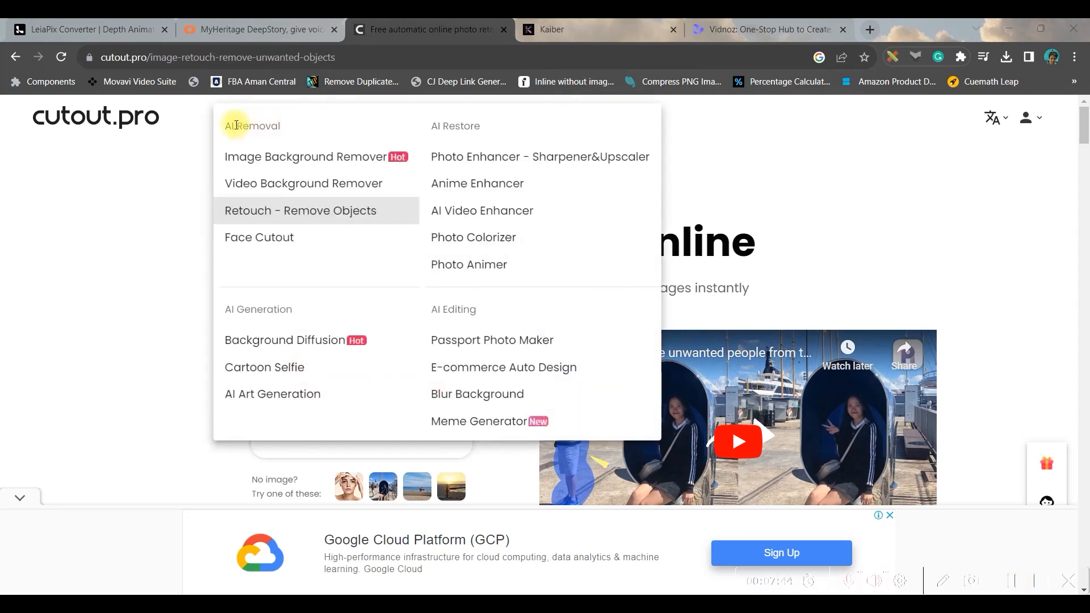
pyautogui.moveTo(469, 265)
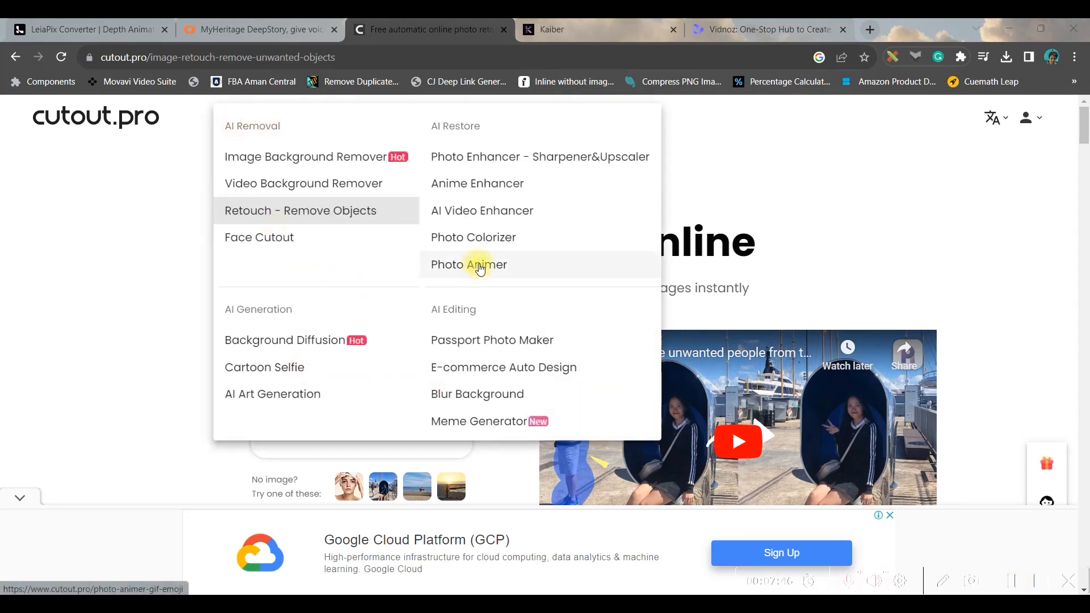
pyautogui.click(468, 264)
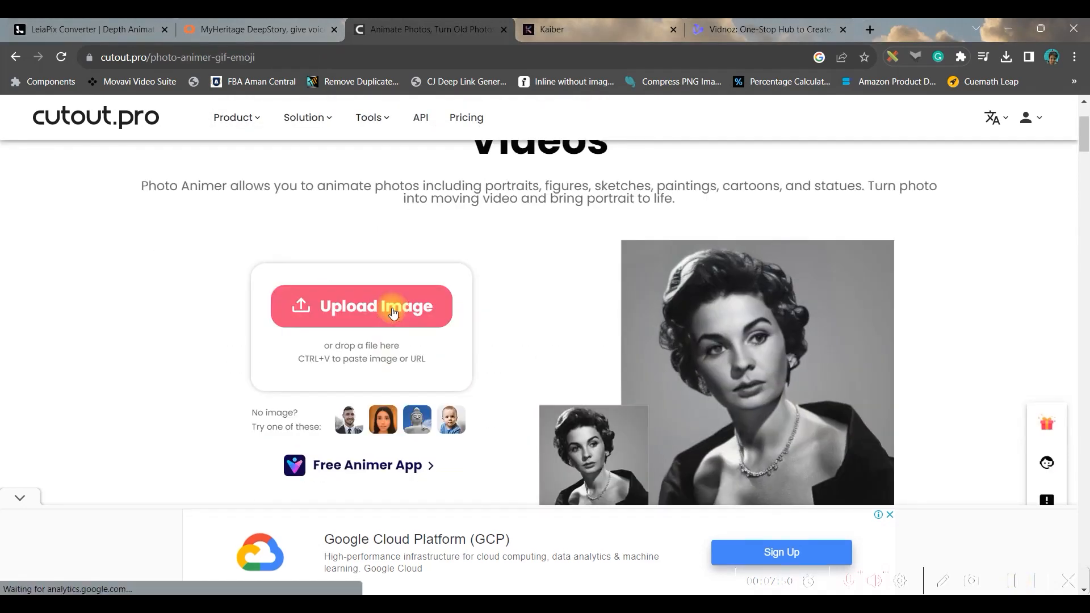
# Step: Upload the white-haired elf portrait, apply an exemplar motion, and download the free preview
pyautogui.click(361, 306)
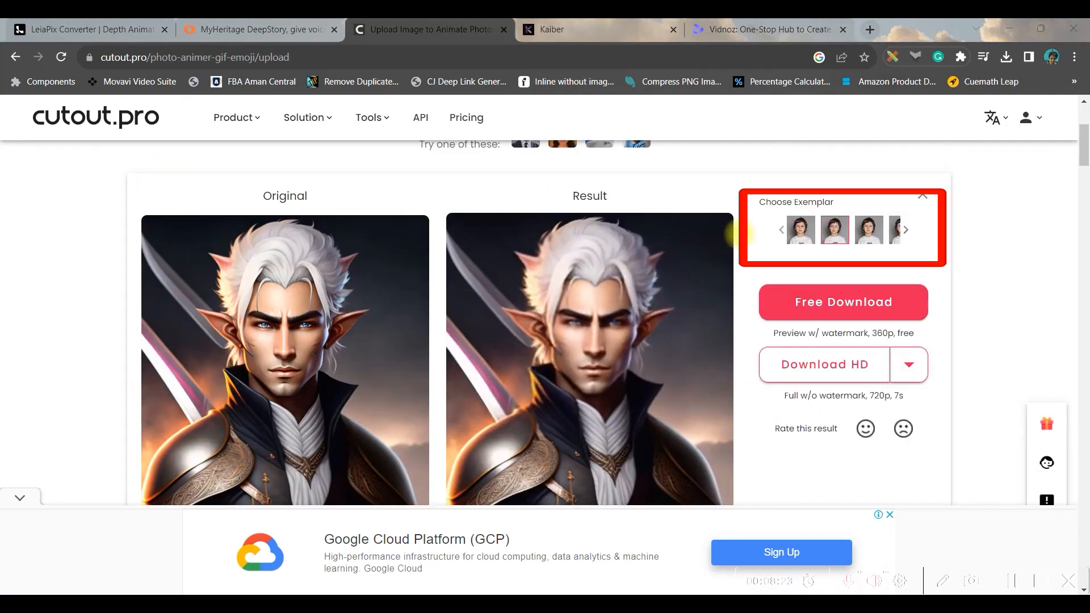
pyautogui.click(834, 230)
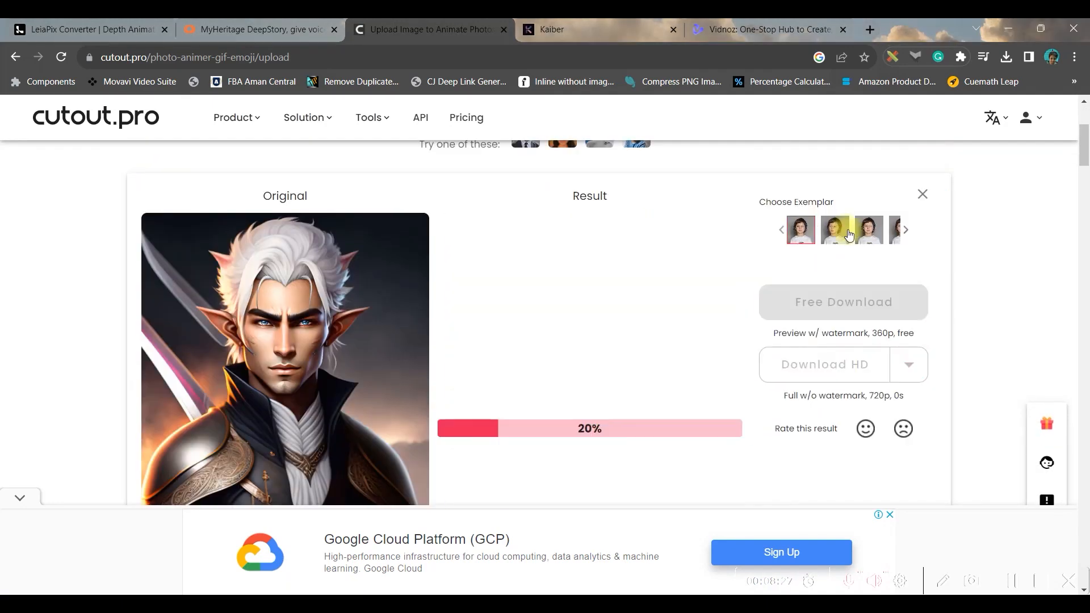
pyautogui.click(904, 229)
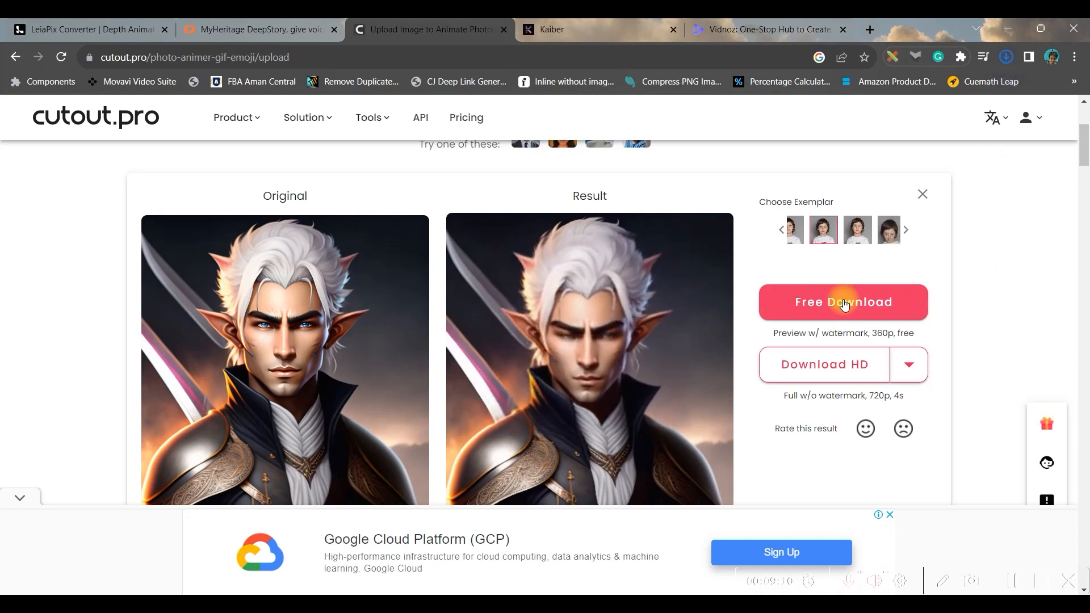
pyautogui.click(842, 301)
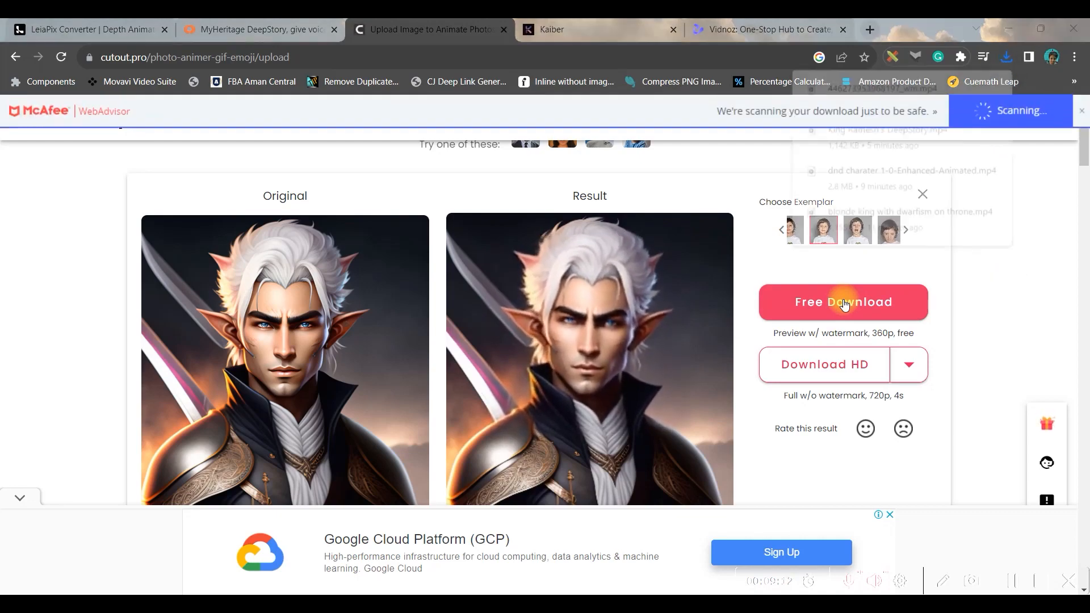
pyautogui.click(842, 301)
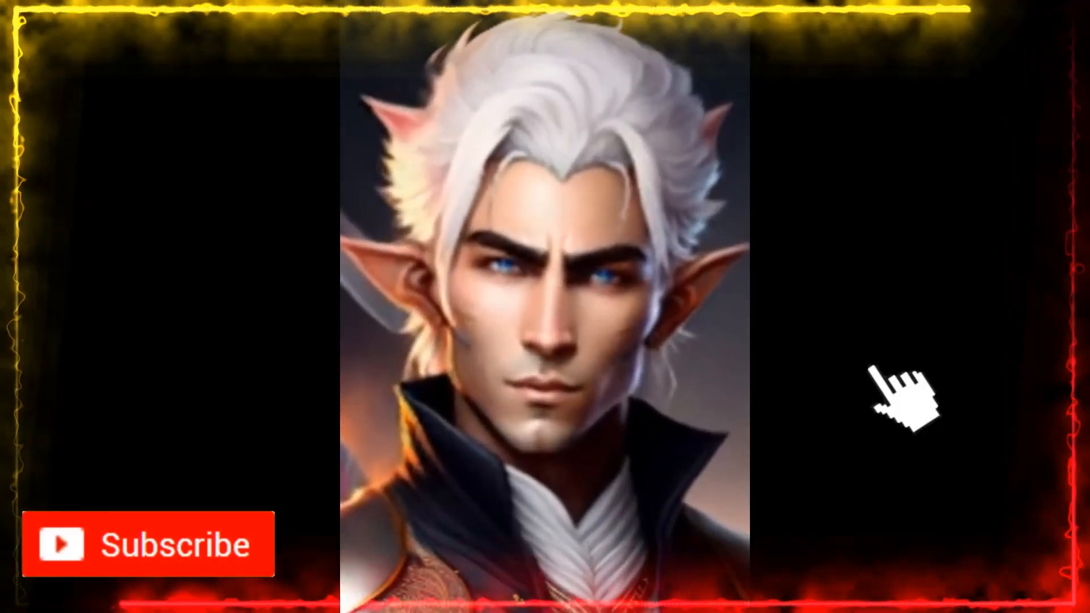
# Step: Play the downloaded animated elf portrait video full screen
pyautogui.click(146, 545)
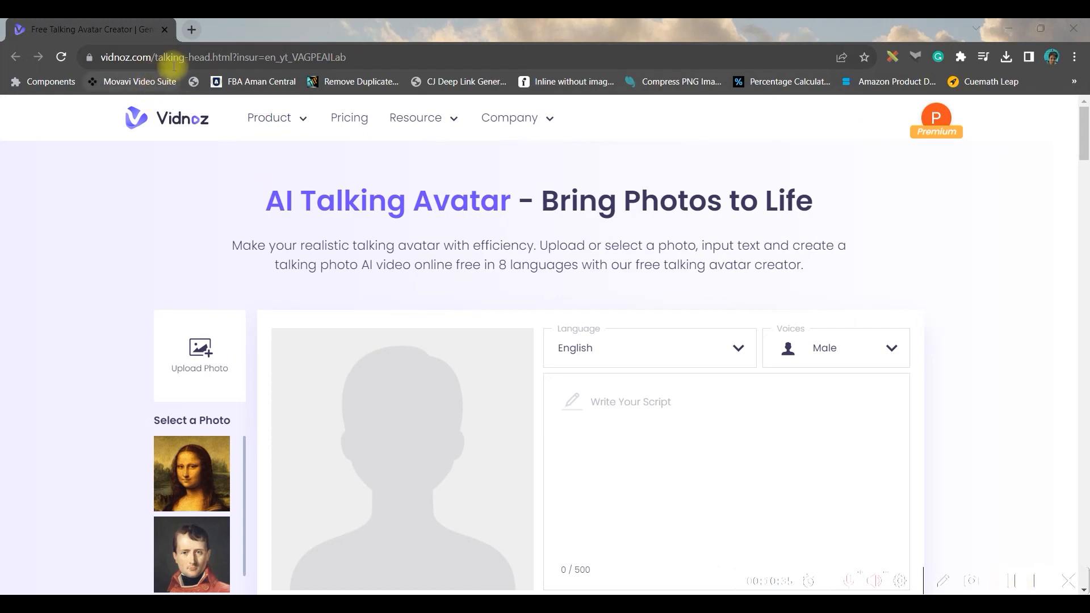
pyautogui.moveTo(338, 377)
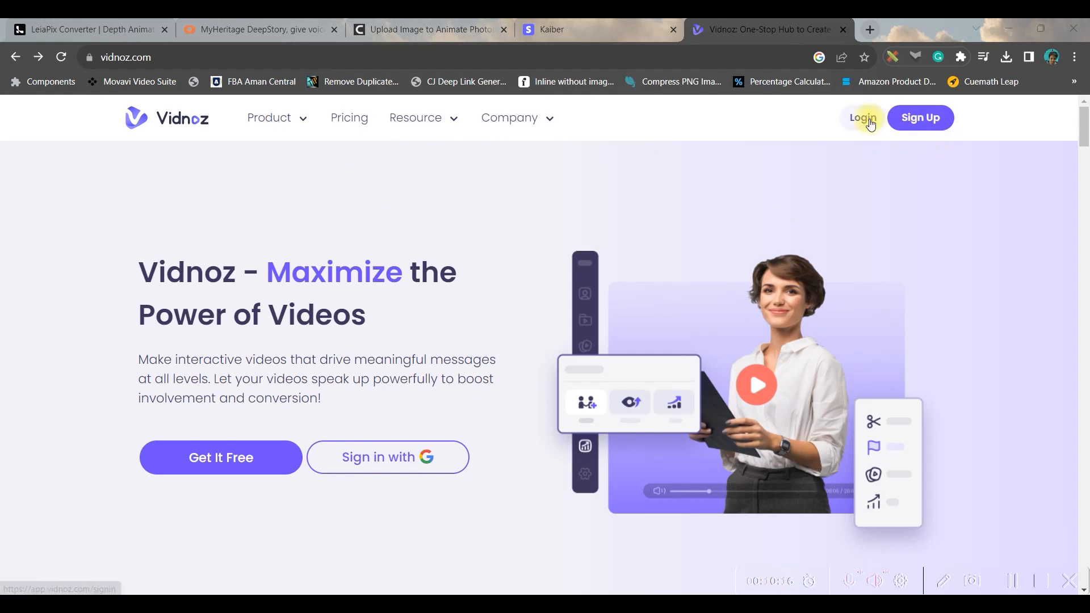
# Step: Create a Vidnoz account through the sign-up flow
pyautogui.click(920, 117)
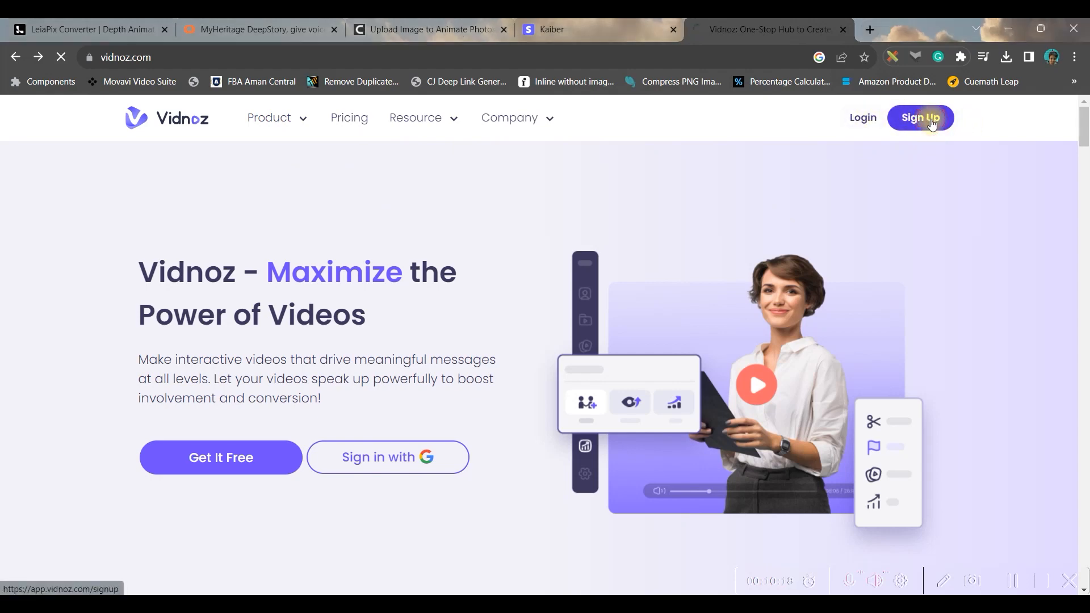
pyautogui.click(919, 117)
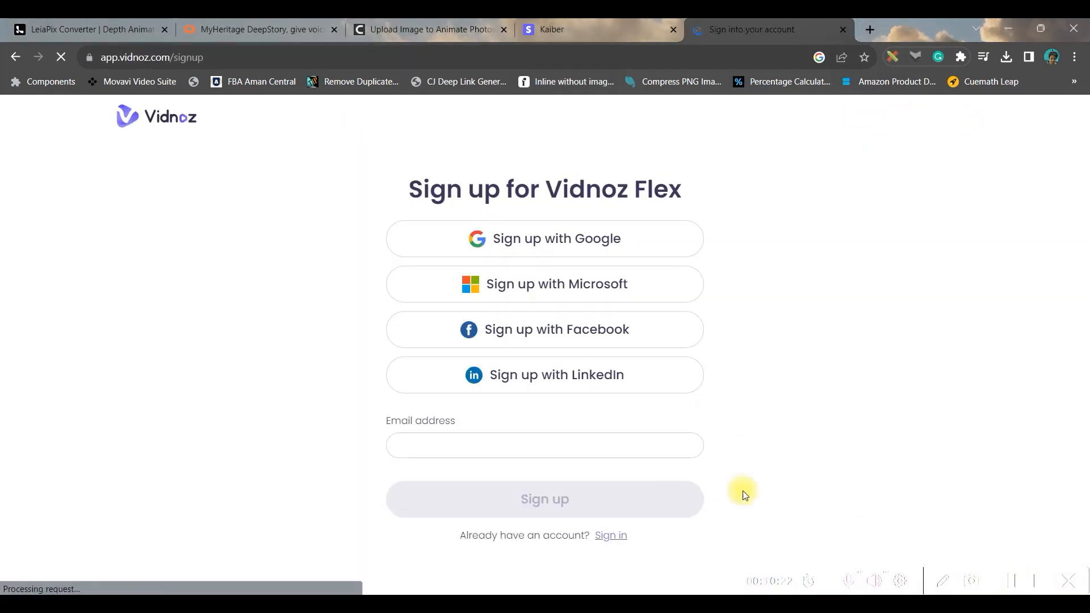
pyautogui.click(200, 214)
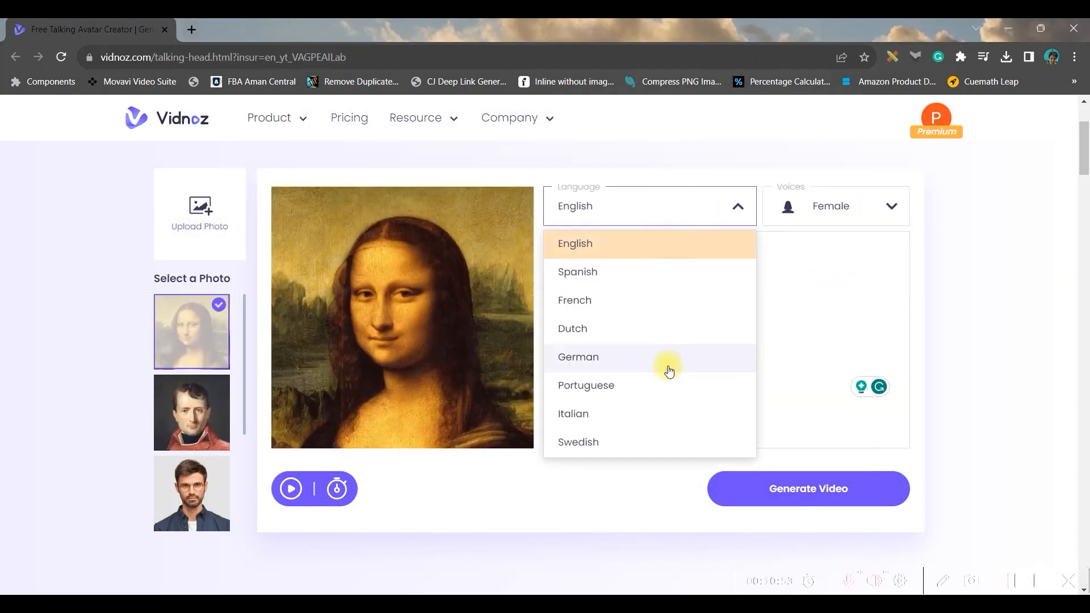
# Step: Keep English speech with the Female voice and generate the Mona Lisa talking video
pyautogui.scroll(3)
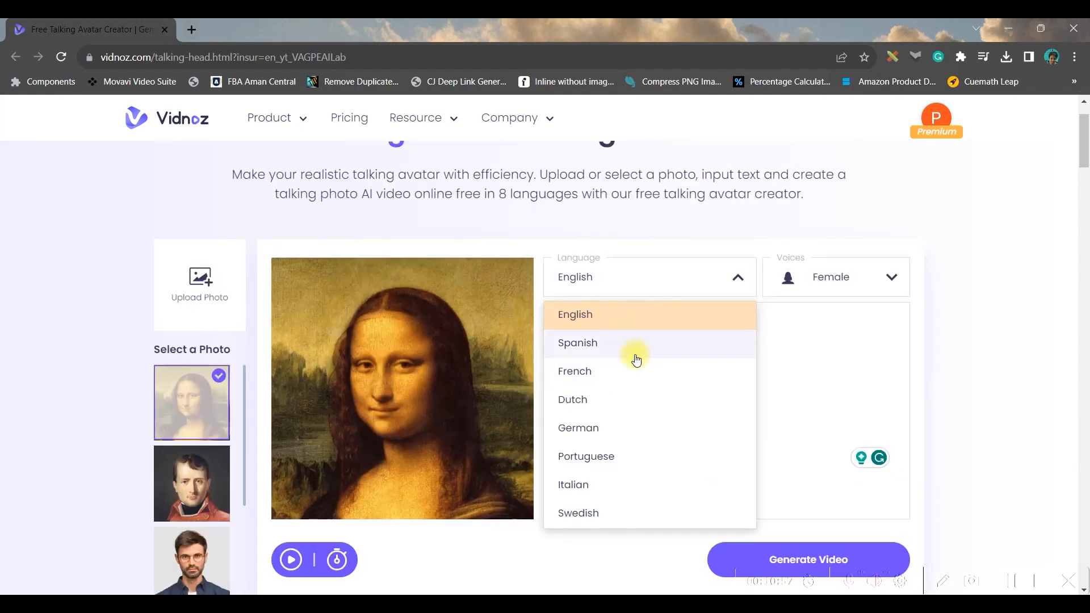
pyautogui.click(574, 314)
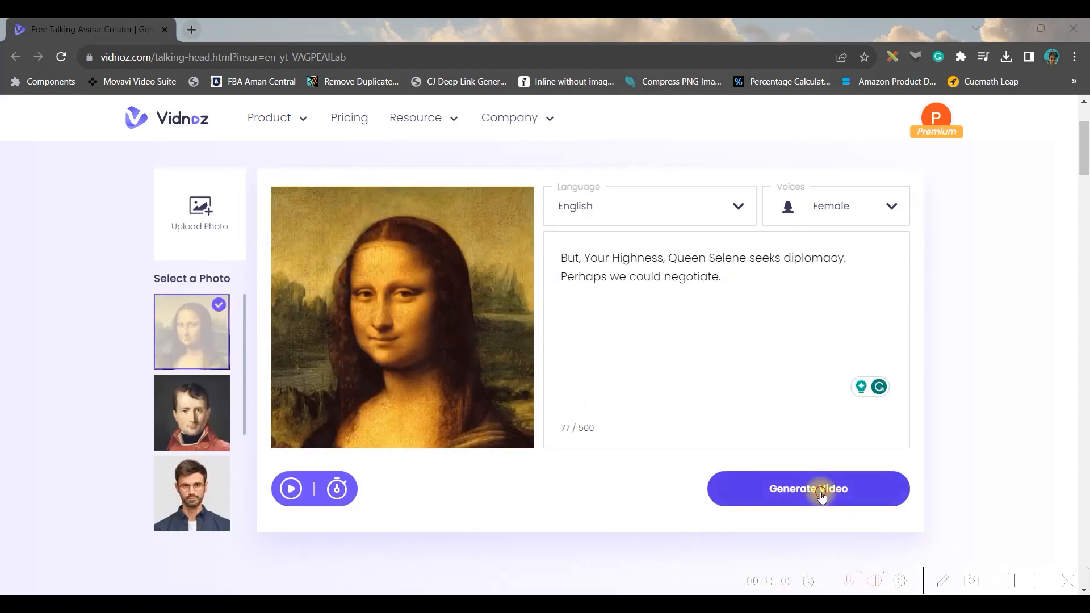
pyautogui.click(821, 29)
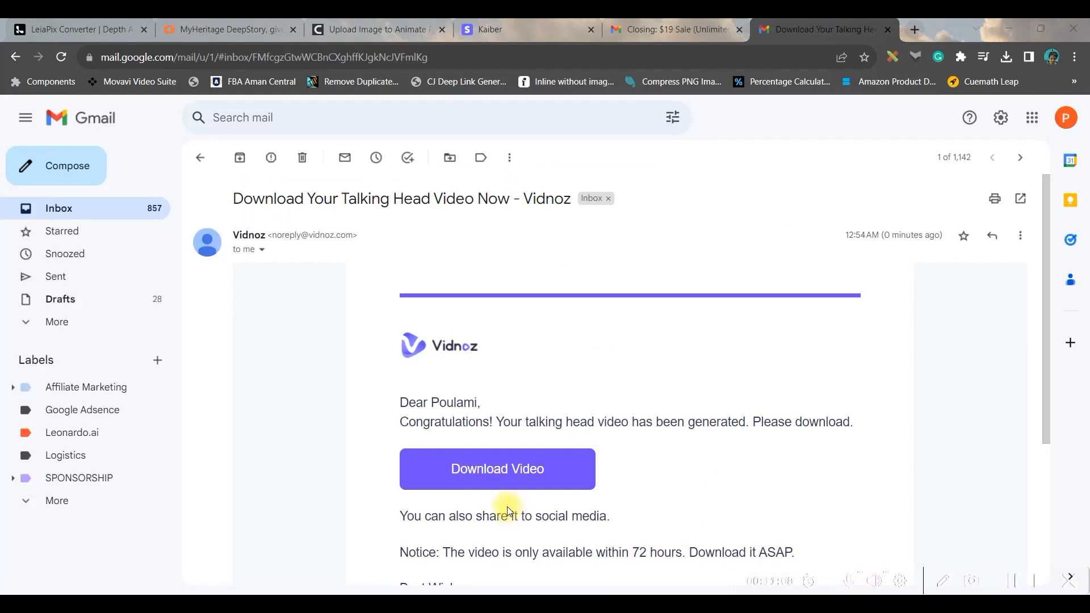
# Step: Download the talking-head video from the Vidnoz email in Gmail
pyautogui.click(497, 468)
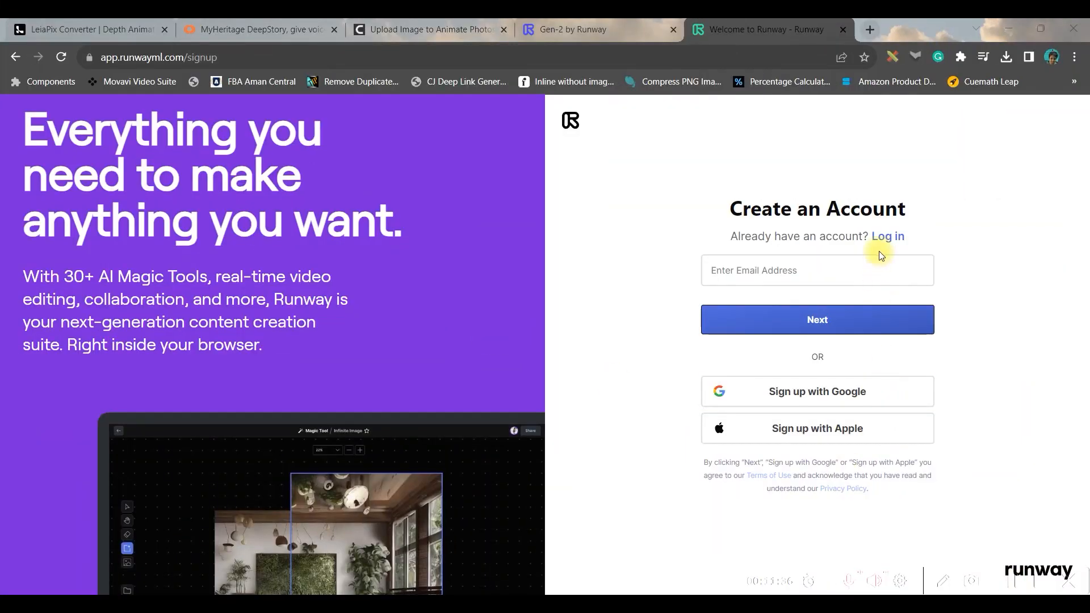
pyautogui.moveTo(817, 391)
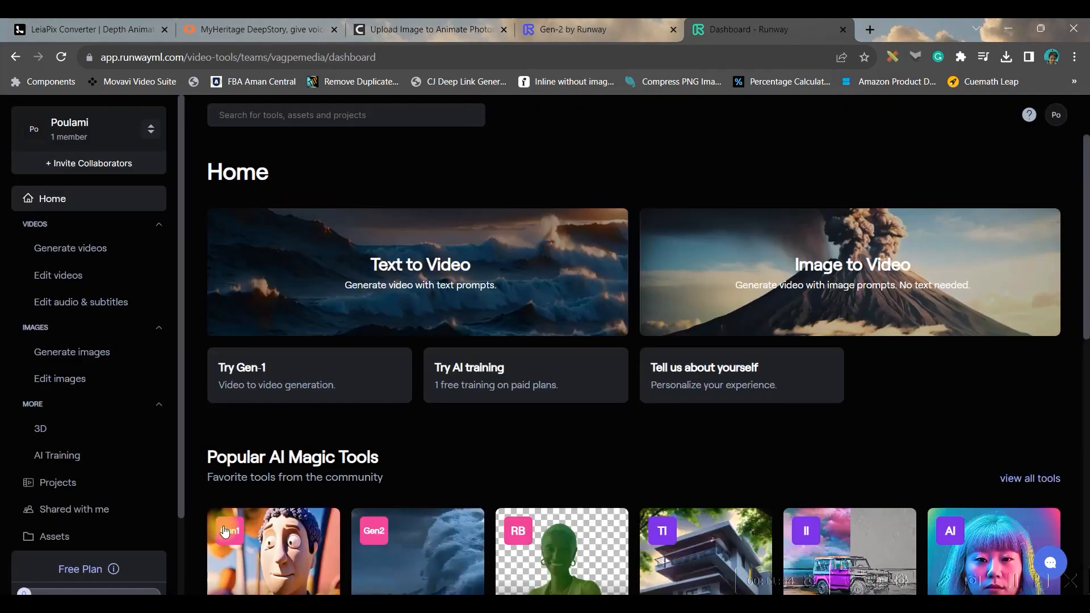
# Step: Open Text/Image to Video from Popular AI Magic Tools on the Runway dashboard
pyautogui.scroll(-3)
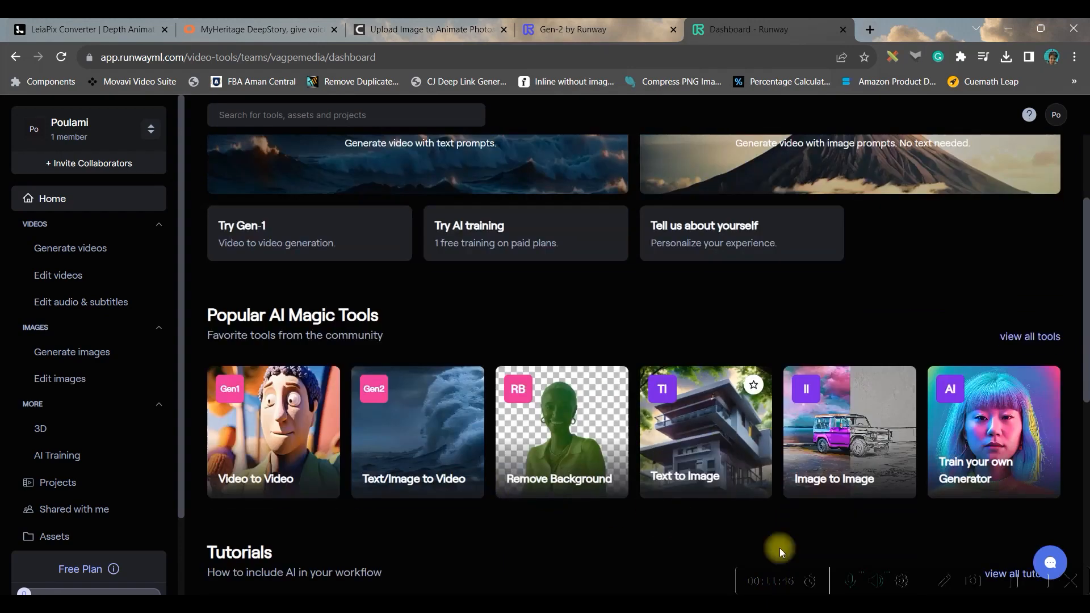
pyautogui.moveTo(273, 480)
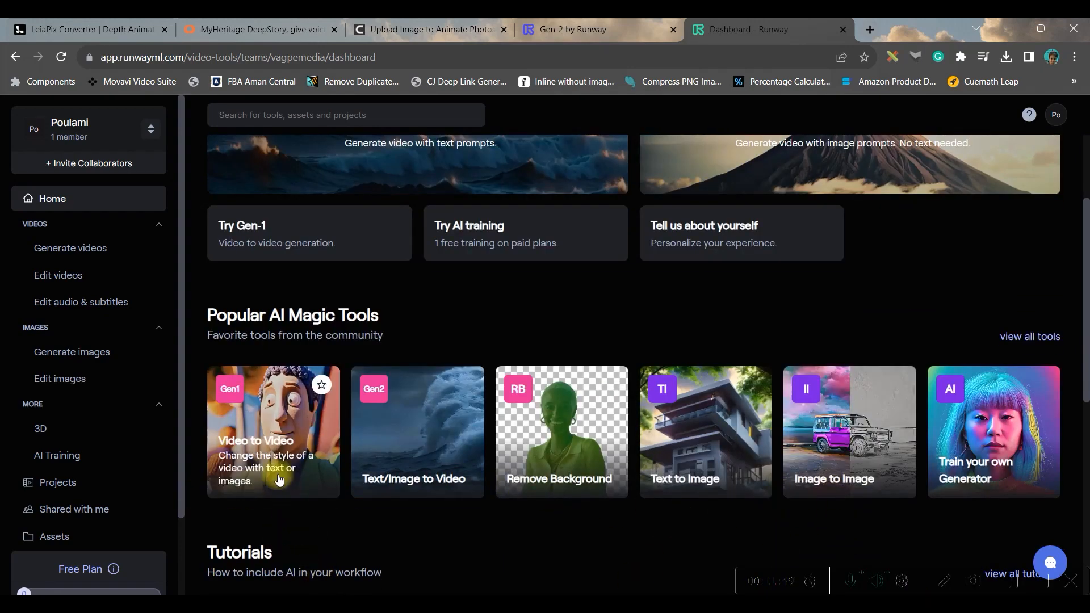
pyautogui.moveTo(447, 465)
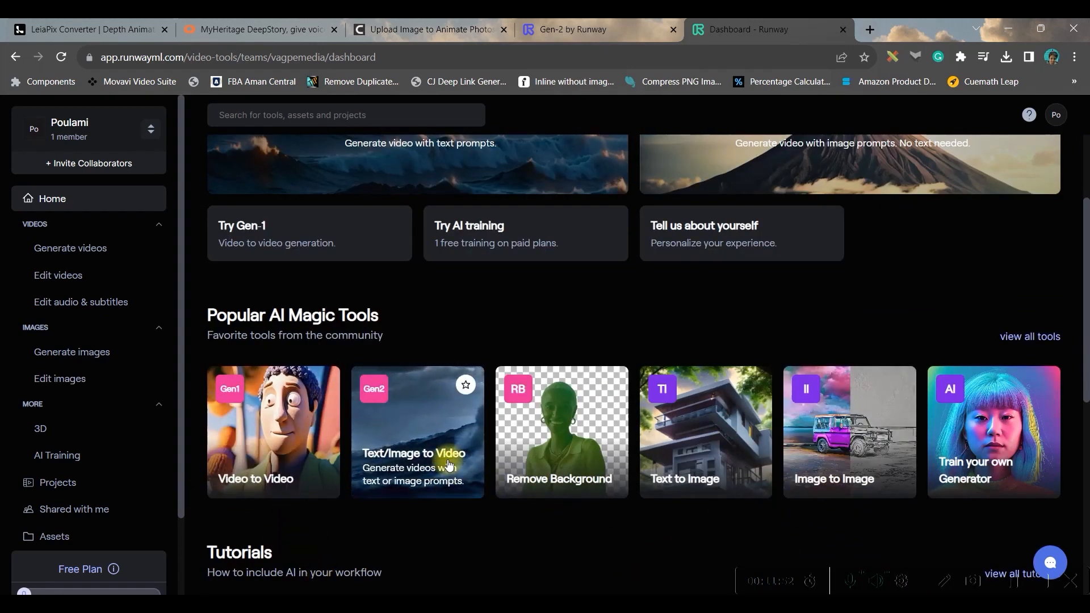
pyautogui.moveTo(705, 465)
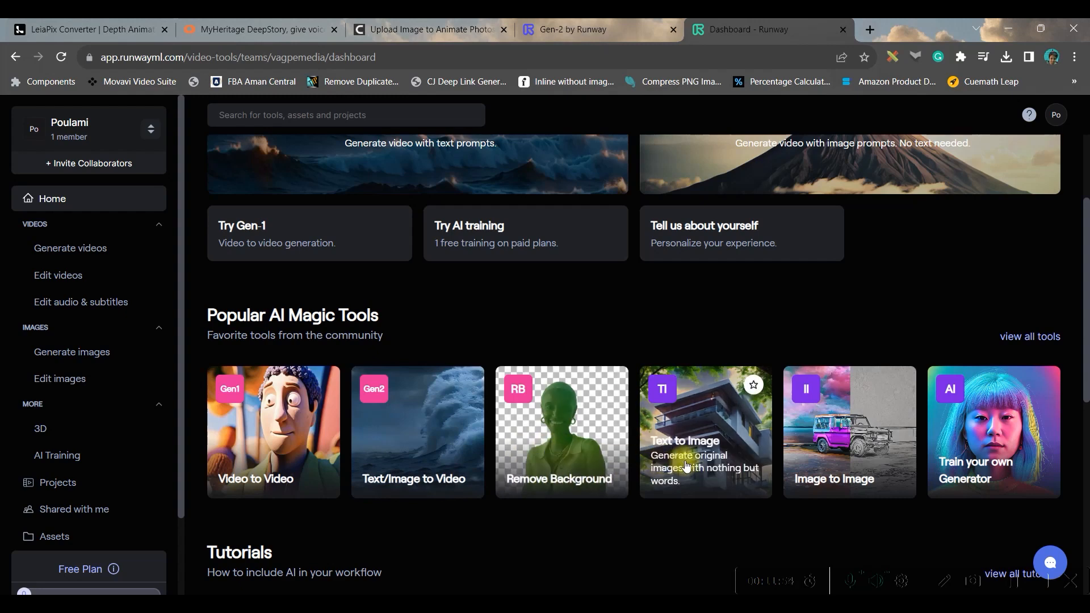
pyautogui.moveTo(883, 483)
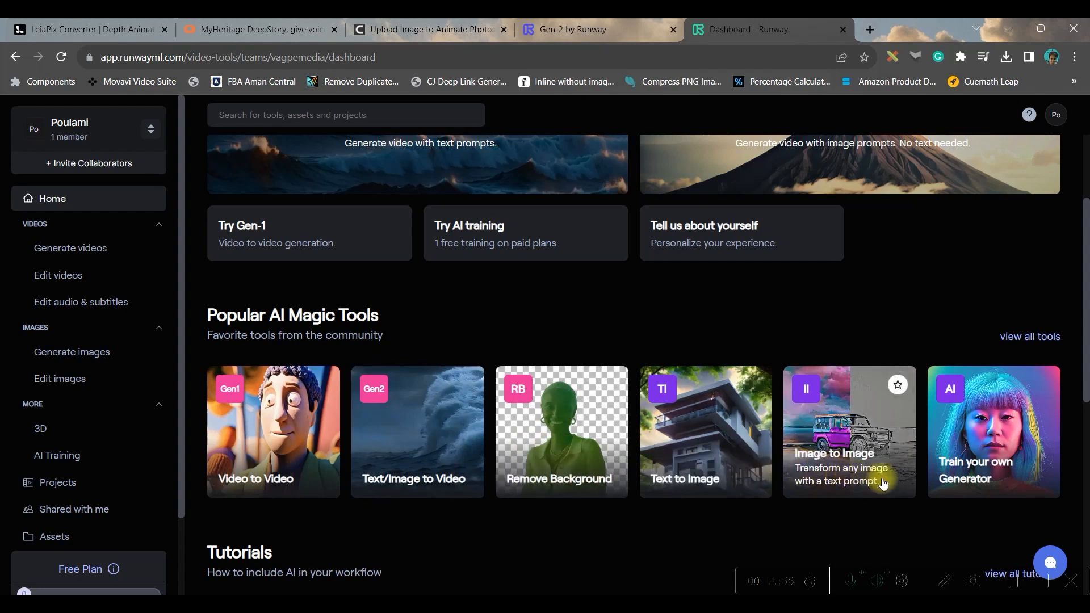
pyautogui.moveTo(986, 477)
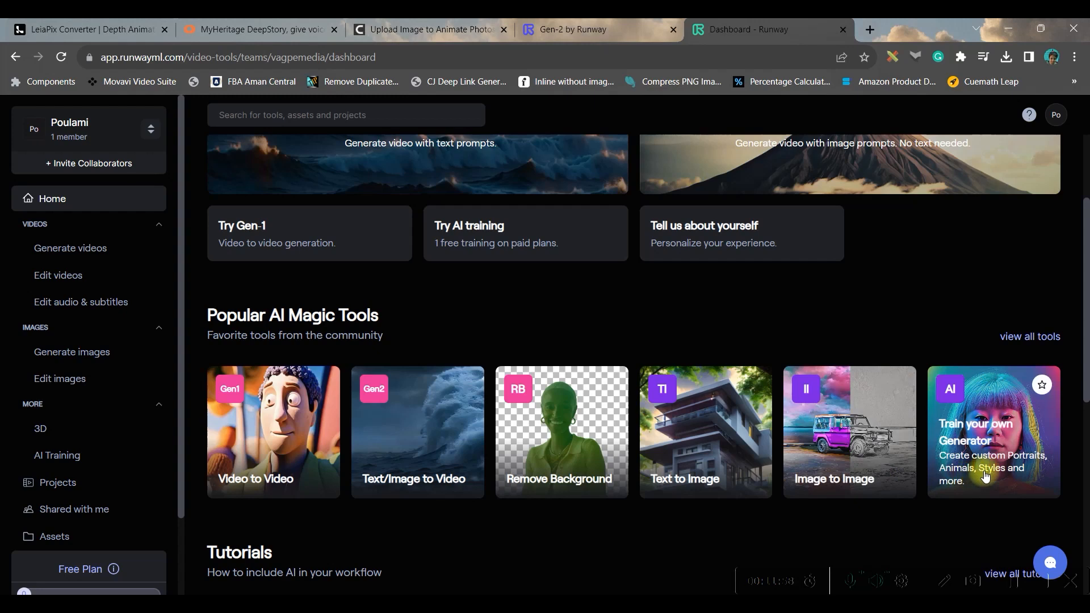
pyautogui.moveTo(891, 477)
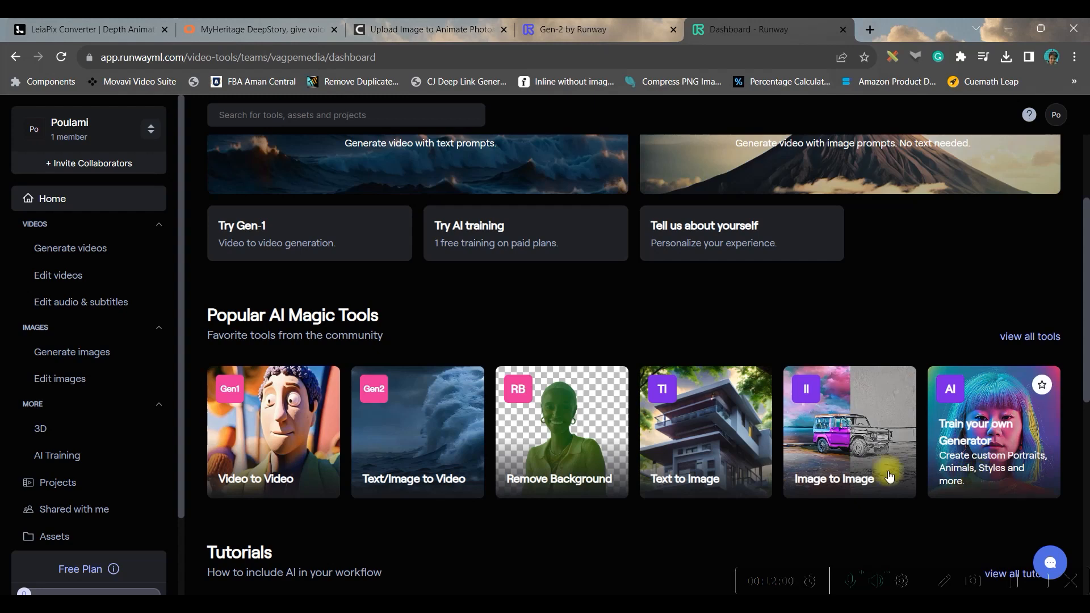
pyautogui.click(417, 432)
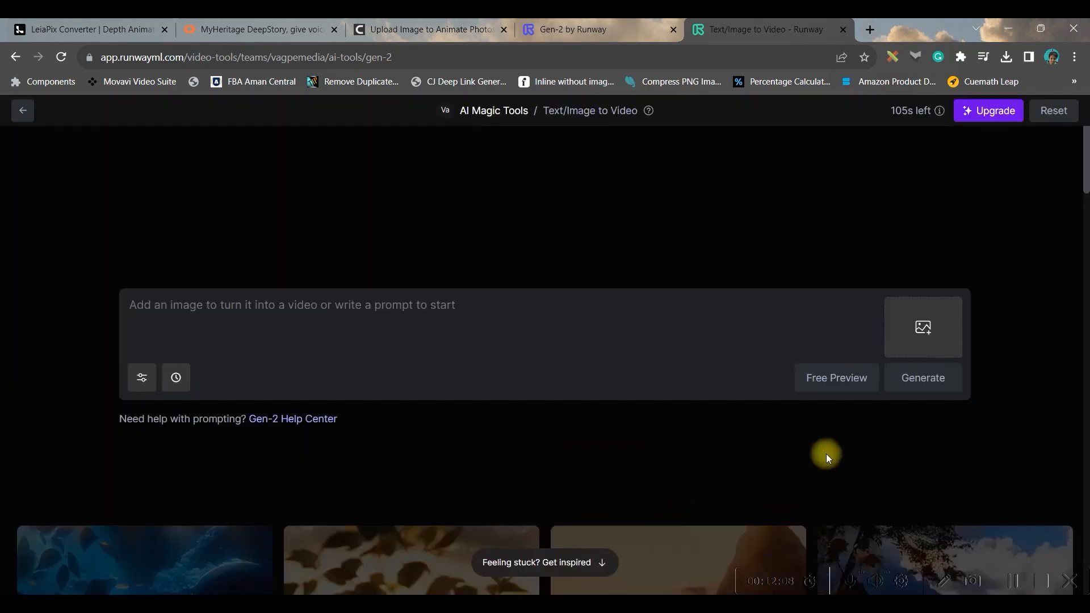
# Step: Upload QUEEN.png from the computer as the video's image prompt
pyautogui.click(922, 327)
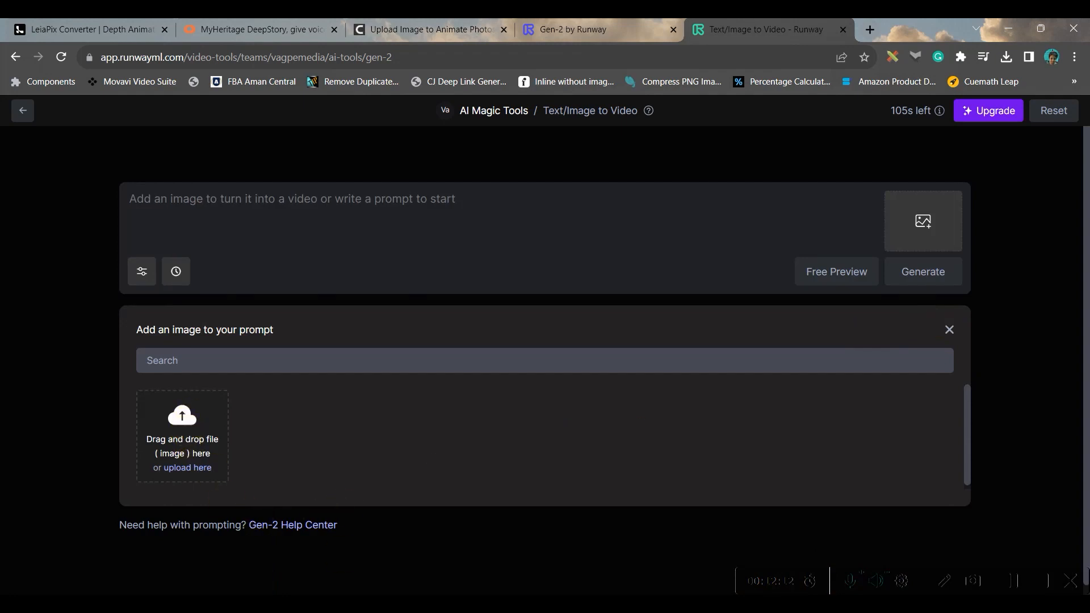
pyautogui.click(187, 467)
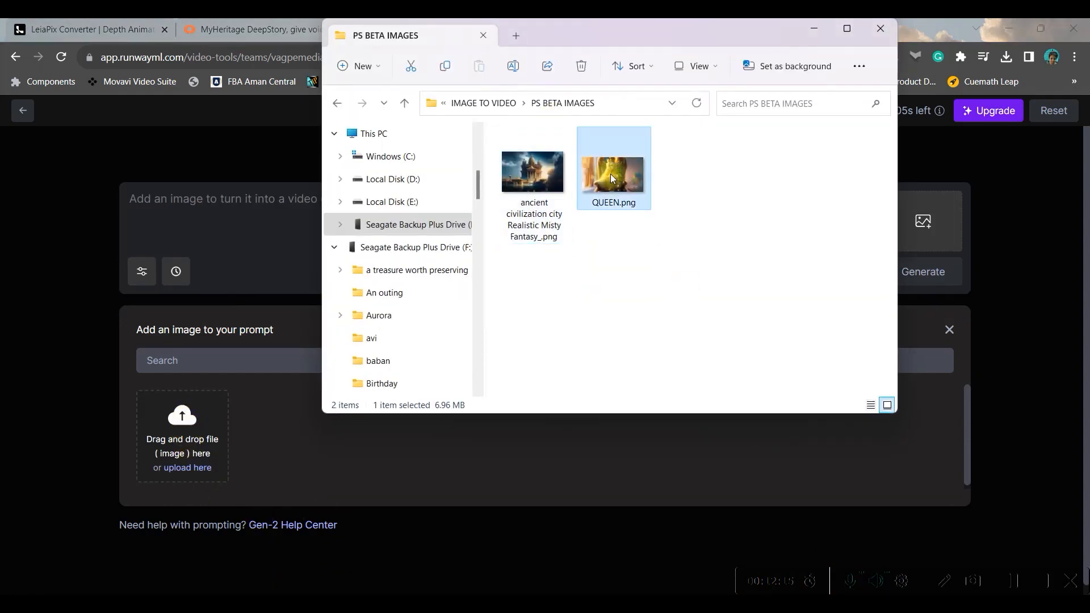
pyautogui.doubleClick(613, 173)
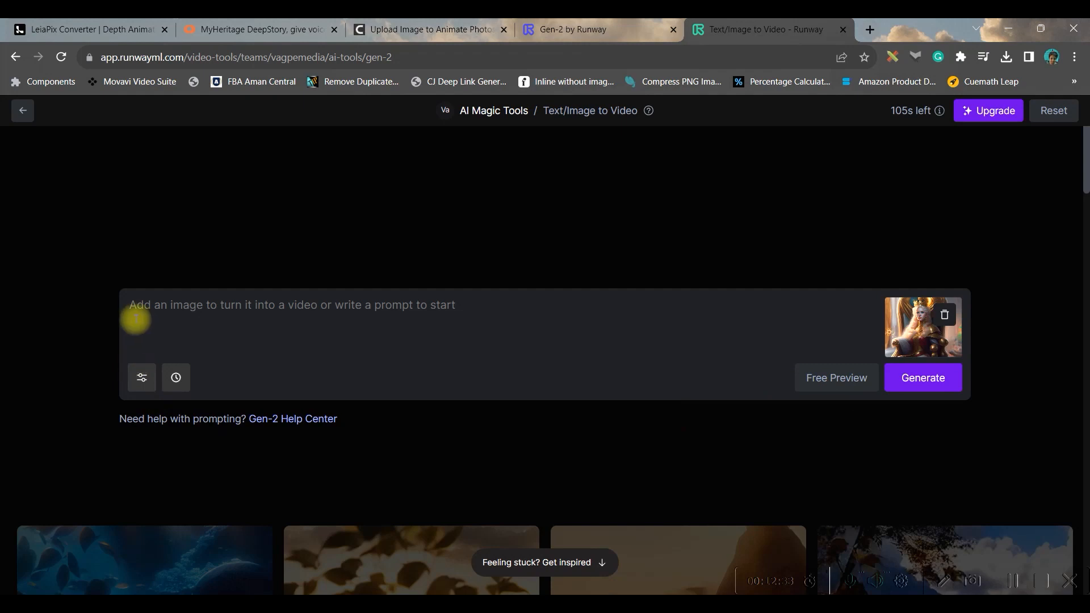
pyautogui.moveTo(127, 276)
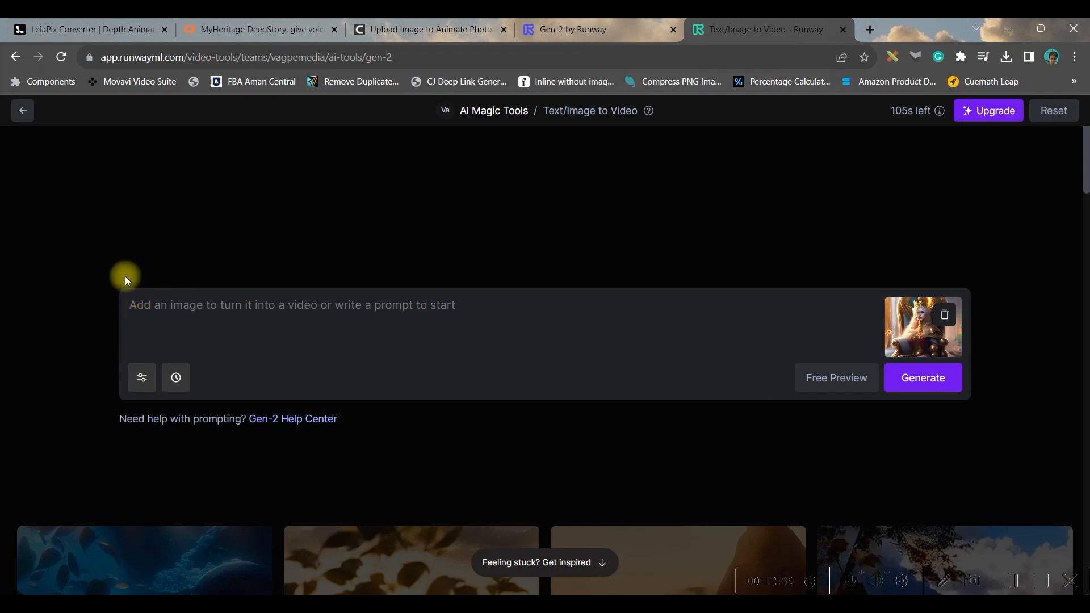
pyautogui.moveTo(527, 372)
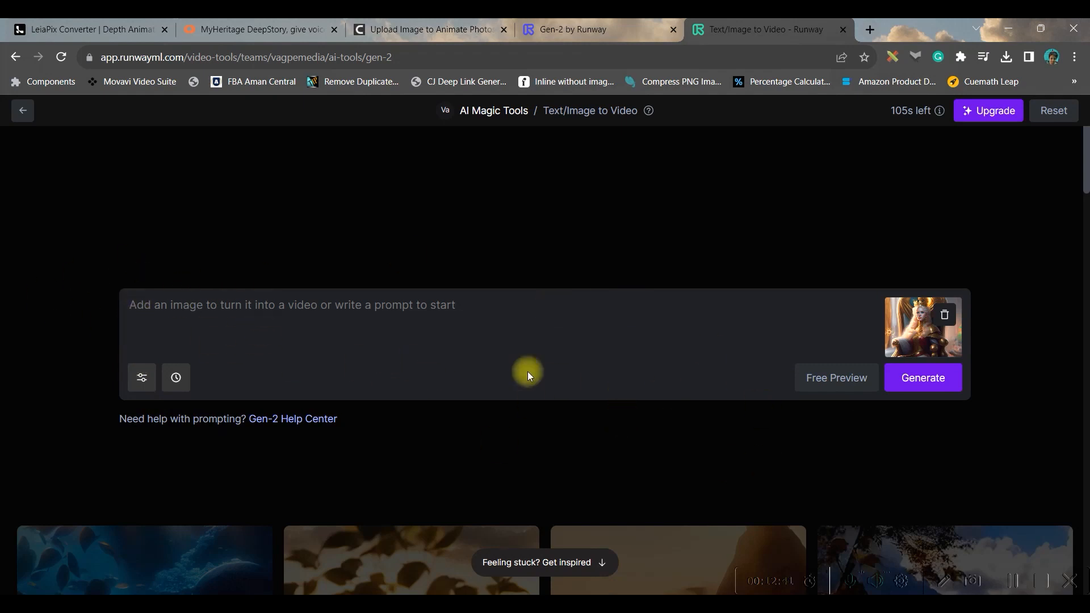
pyautogui.moveTo(917, 341)
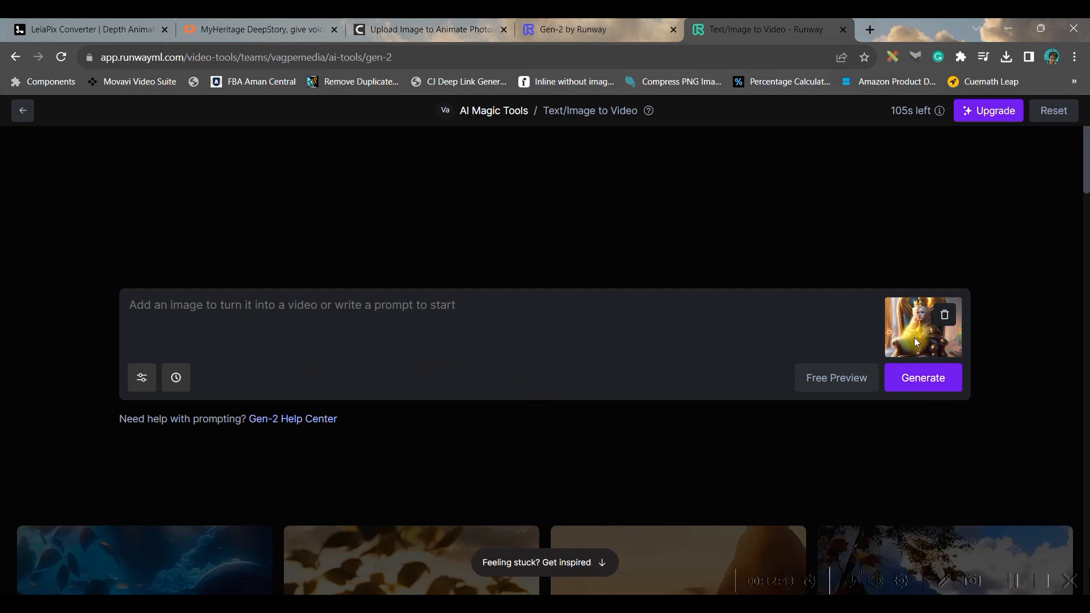
pyautogui.moveTo(730, 369)
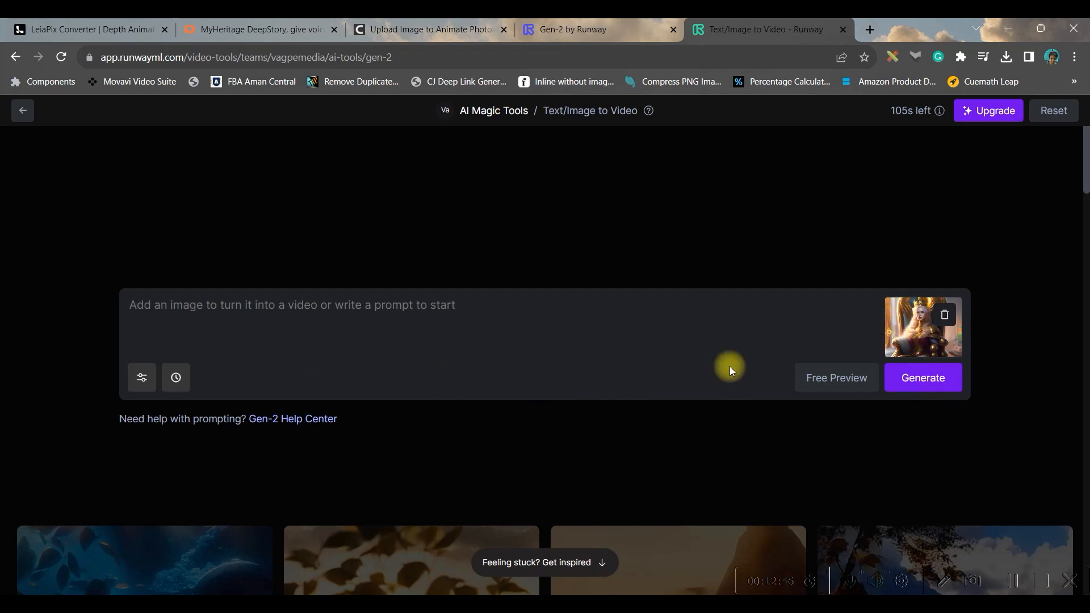
# Step: Review the generation settings and generate the 4-second queen portrait video
pyautogui.click(142, 377)
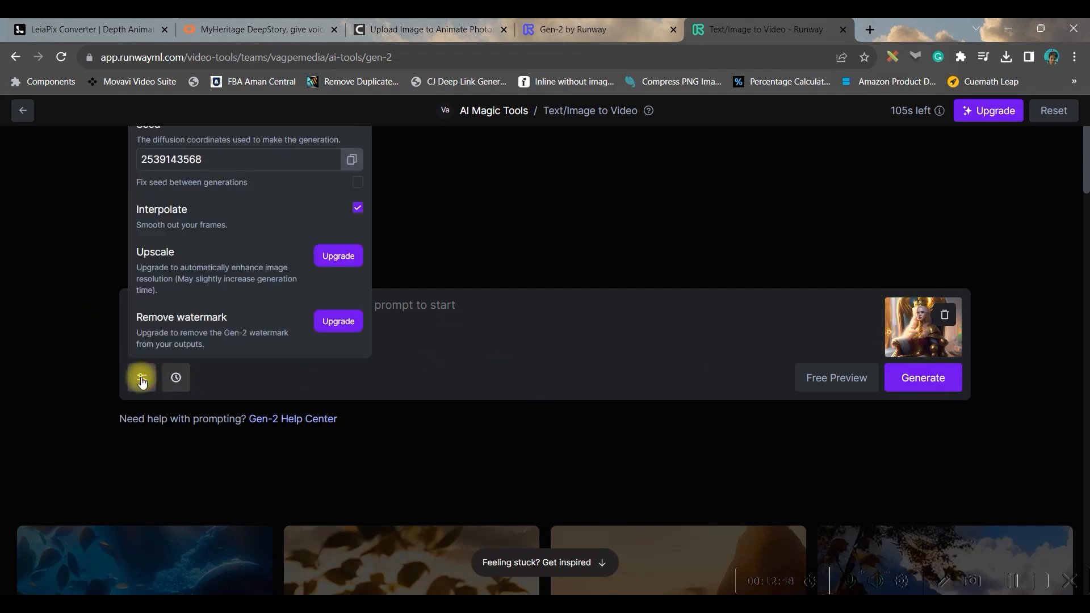
pyautogui.moveTo(387, 226)
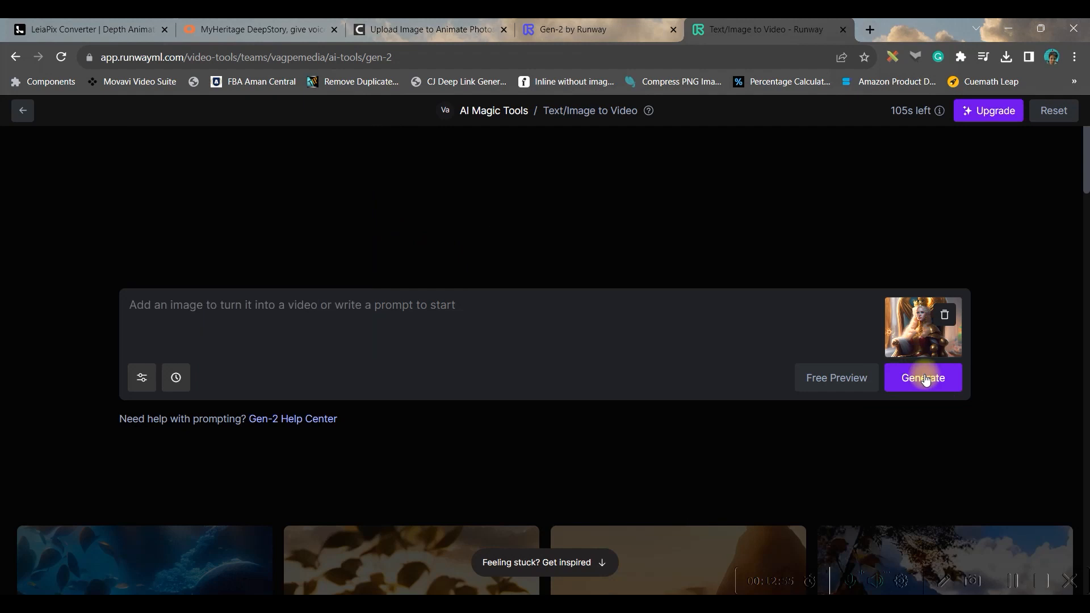
pyautogui.click(923, 377)
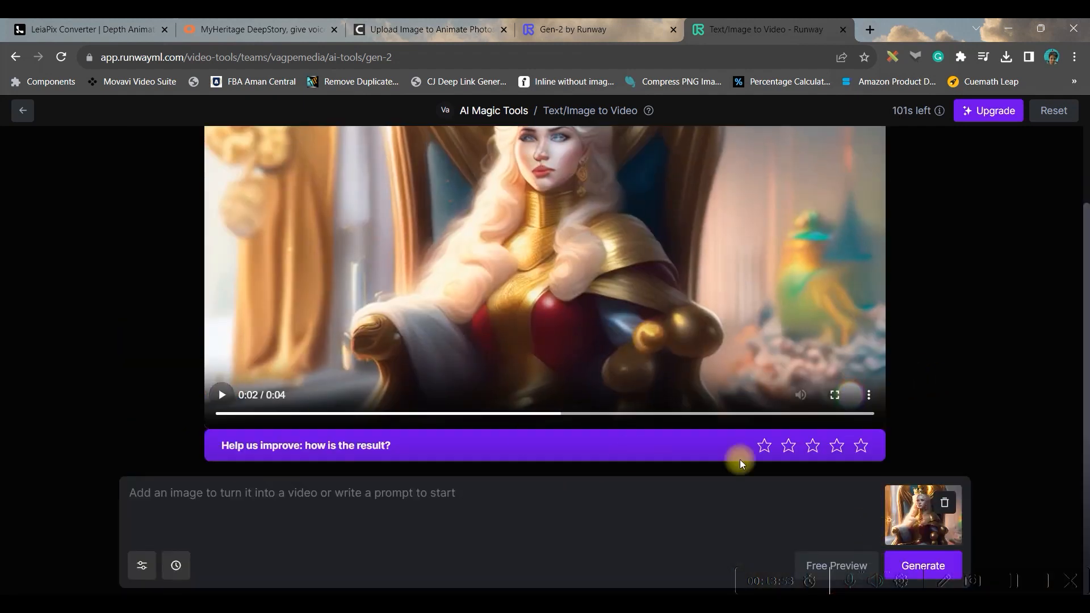